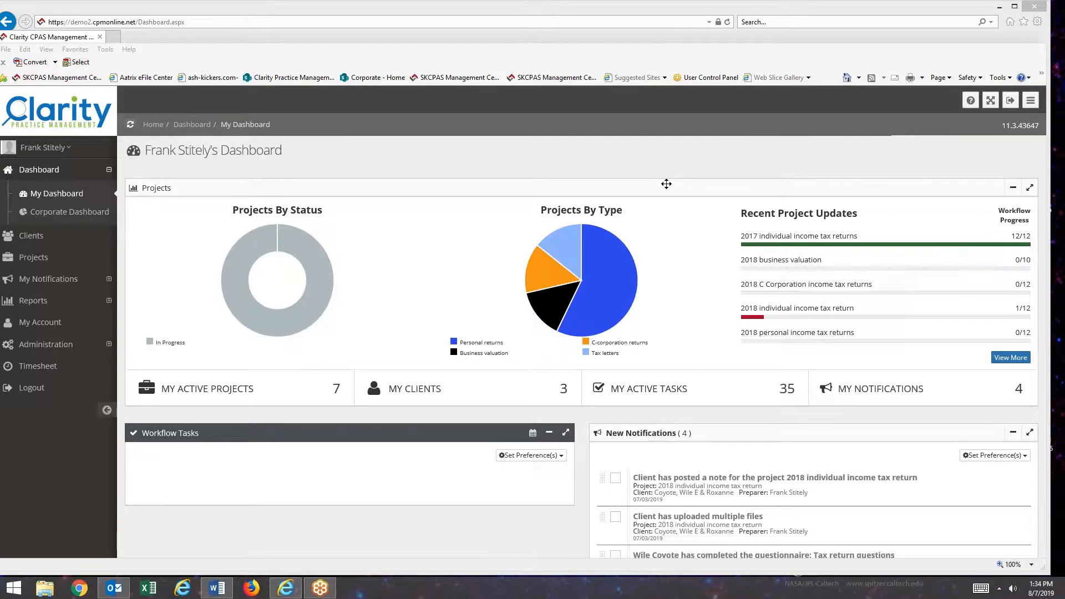
mouse_move(219, 170)
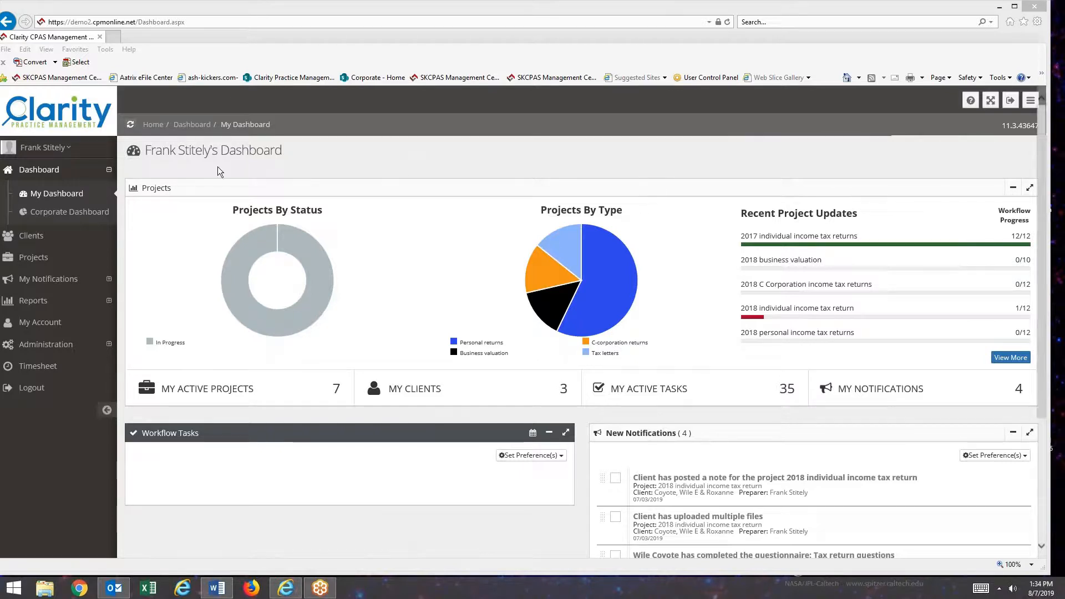
mouse_move(49, 278)
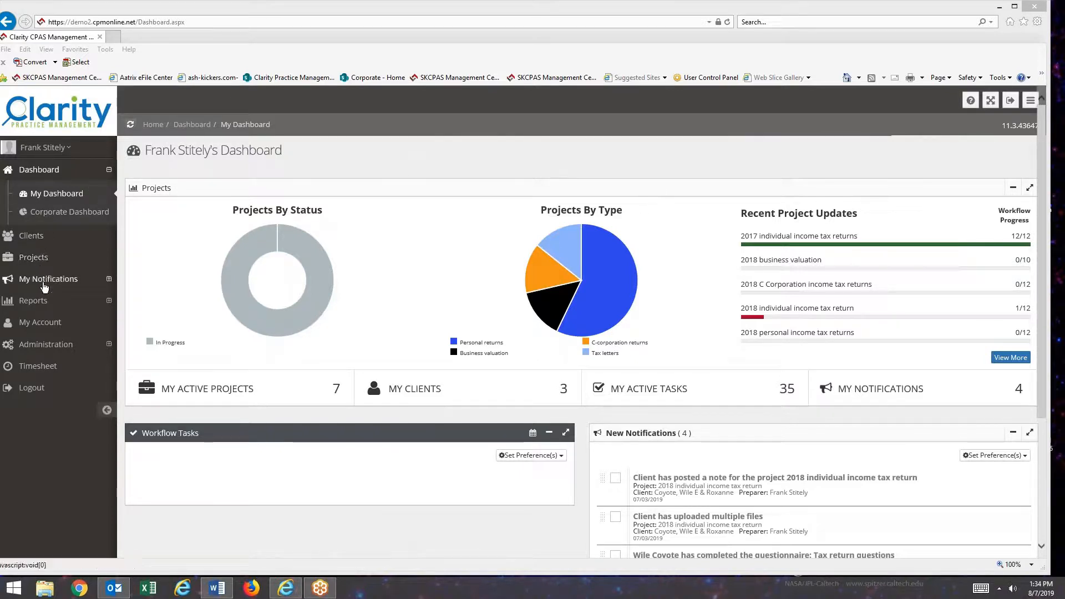
mouse_move(46, 344)
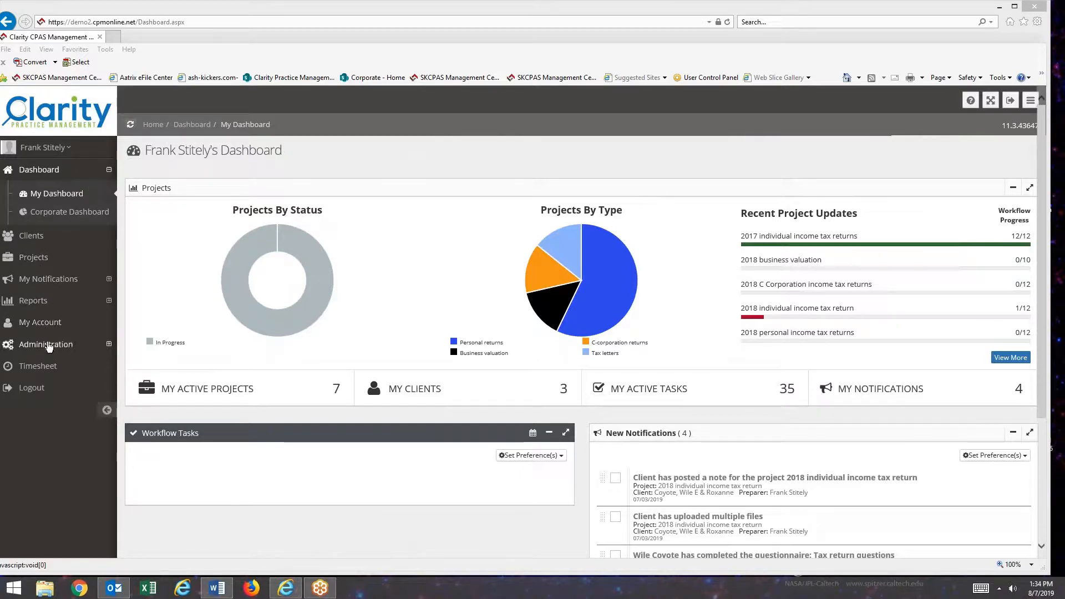
Expand Administration in the sidebar and go to the All Projects search page.
left_click(45, 345)
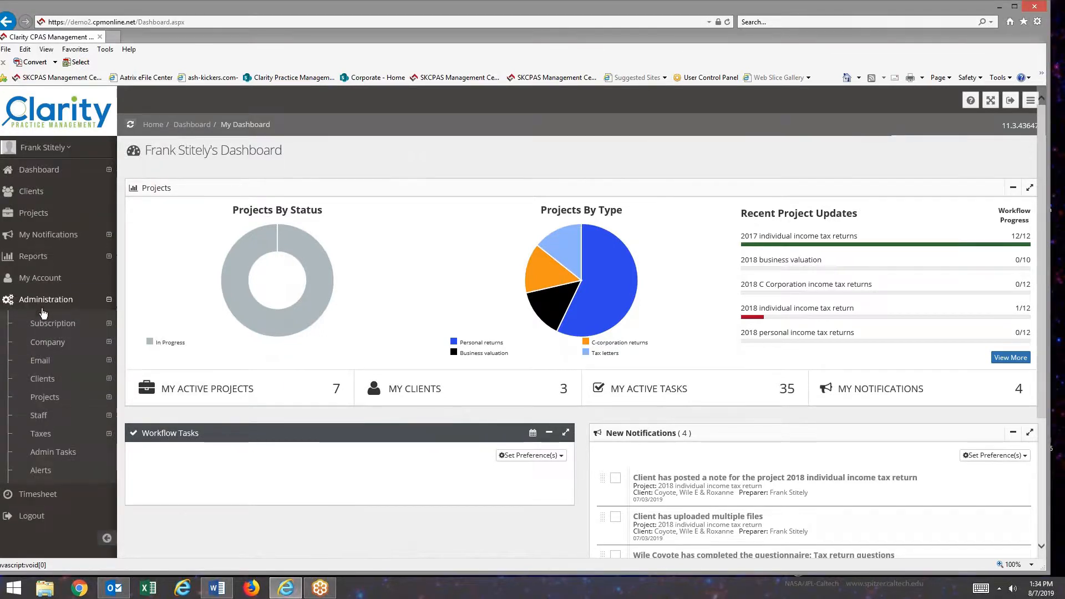
left_click(40, 360)
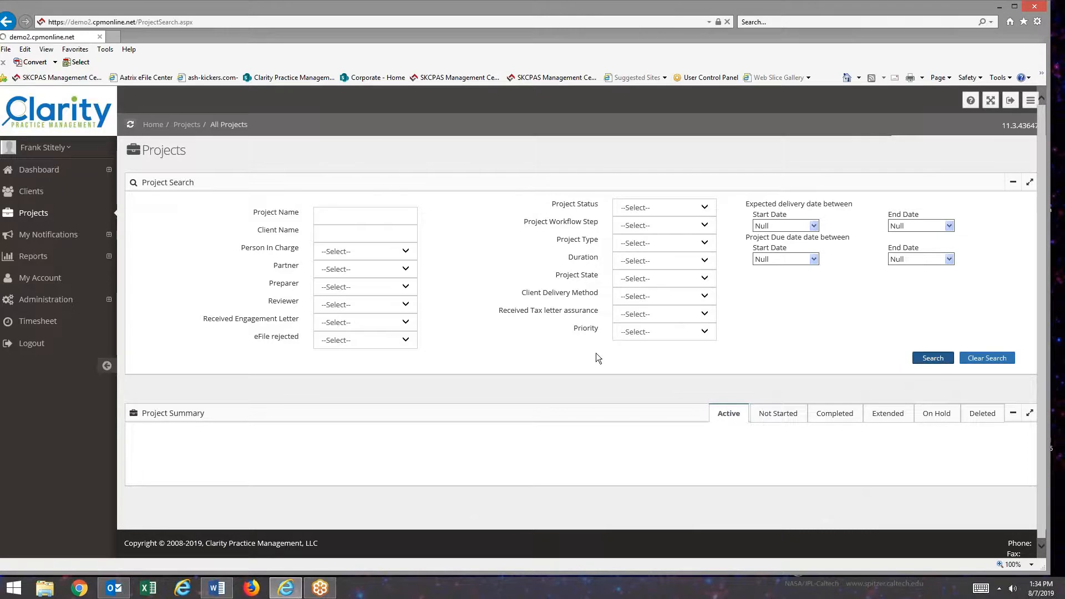
Search active projects and open the 2018 individual income tax return project.
left_click(931, 357)
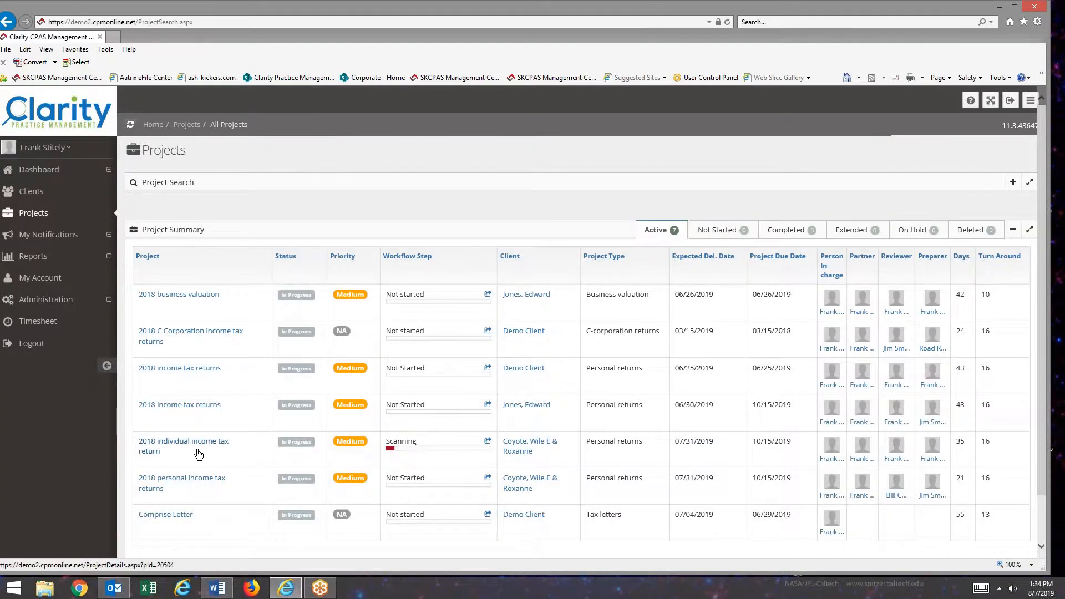
left_click(183, 446)
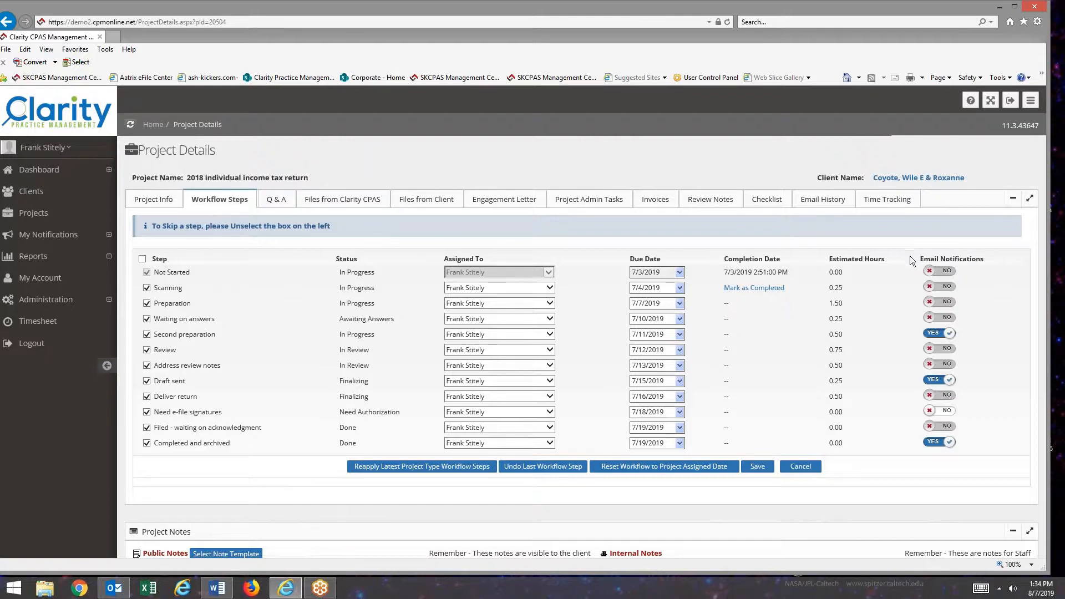
mouse_move(950, 340)
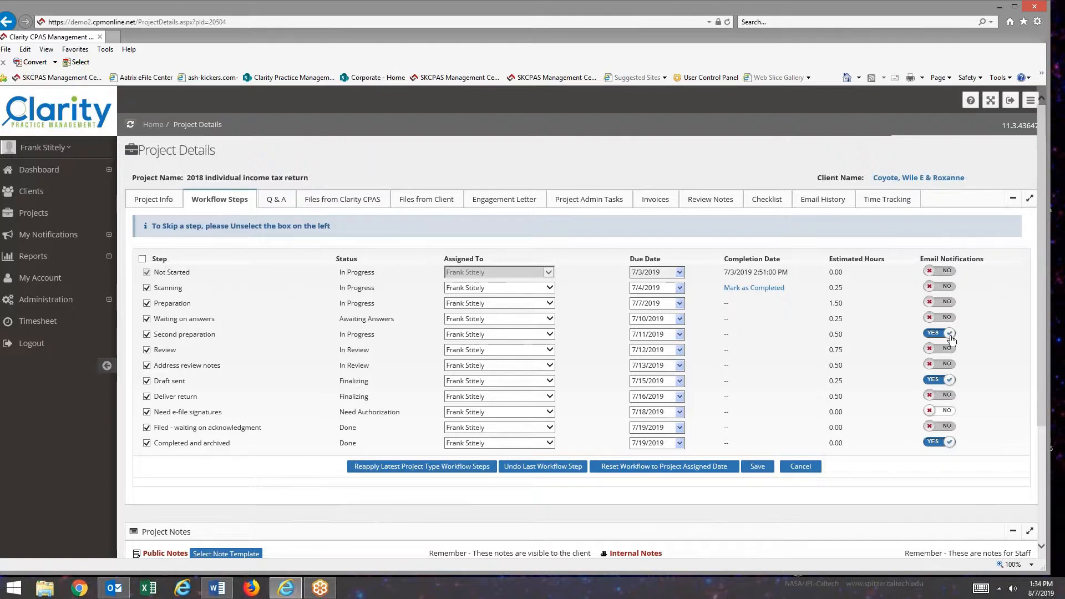
mouse_move(915, 336)
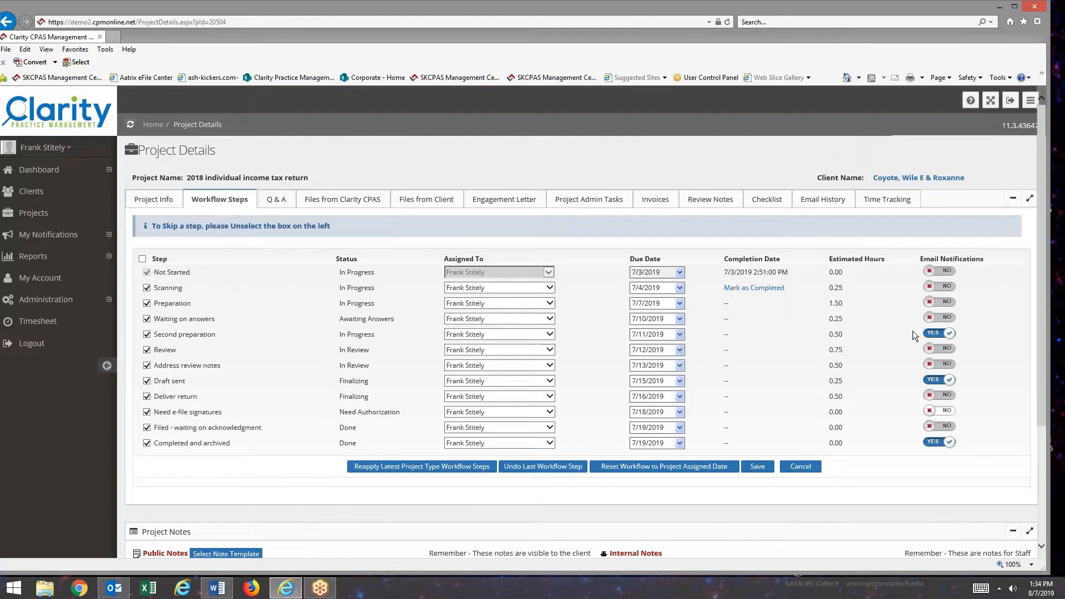
mouse_move(868, 328)
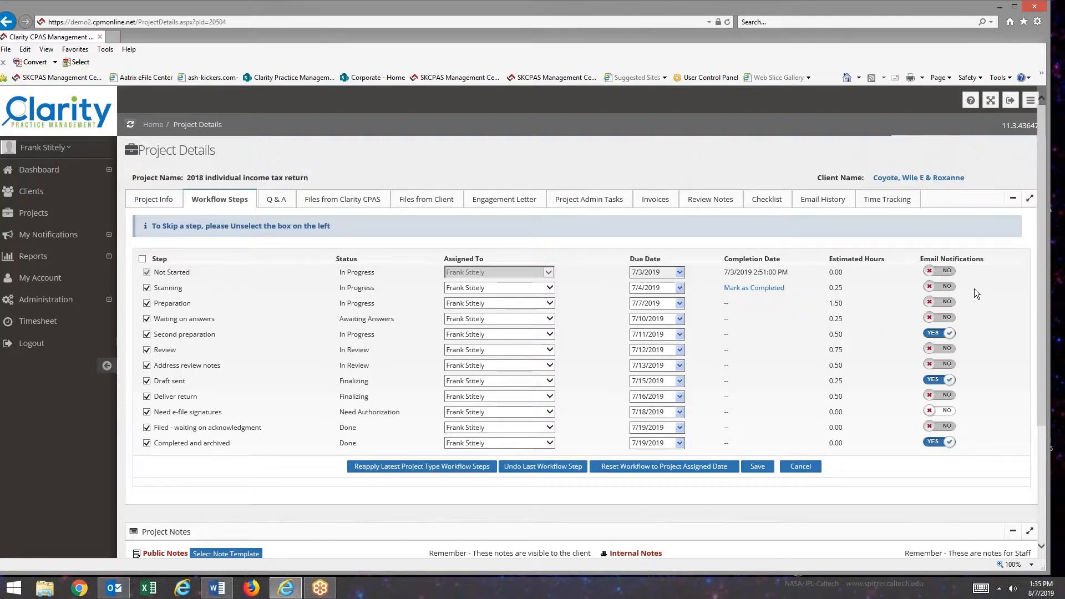
mouse_move(910, 329)
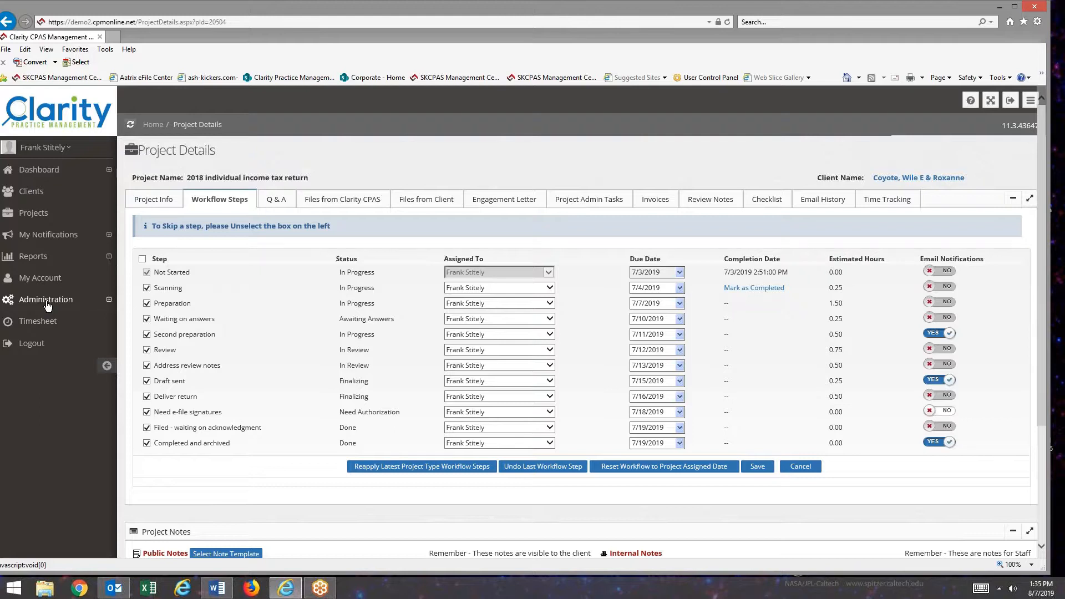
Go to Administration > Email > Workflow Completion and begin a new template.
left_click(46, 299)
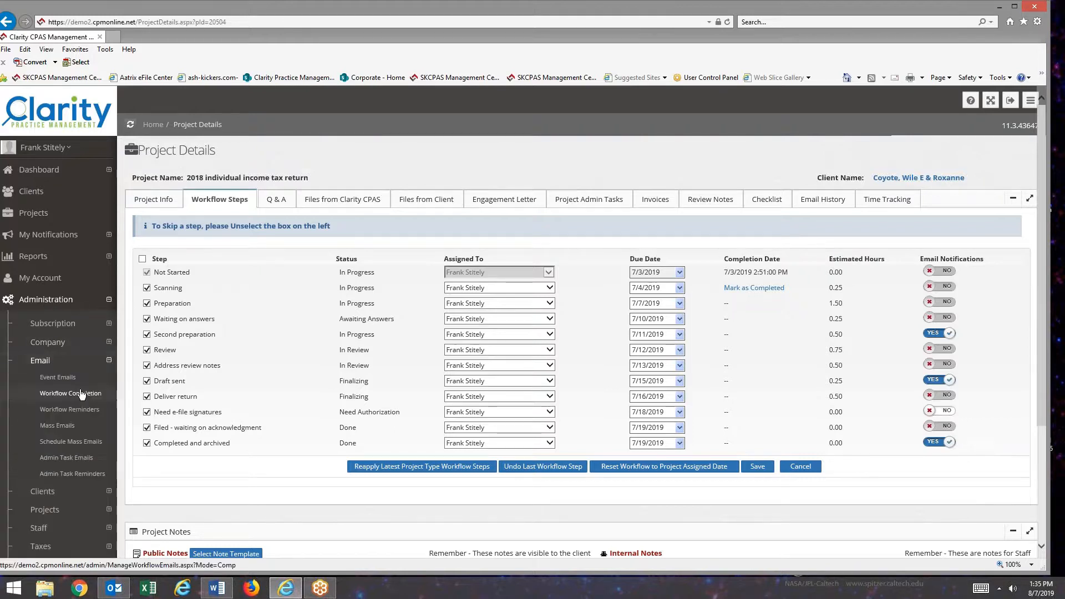
left_click(71, 393)
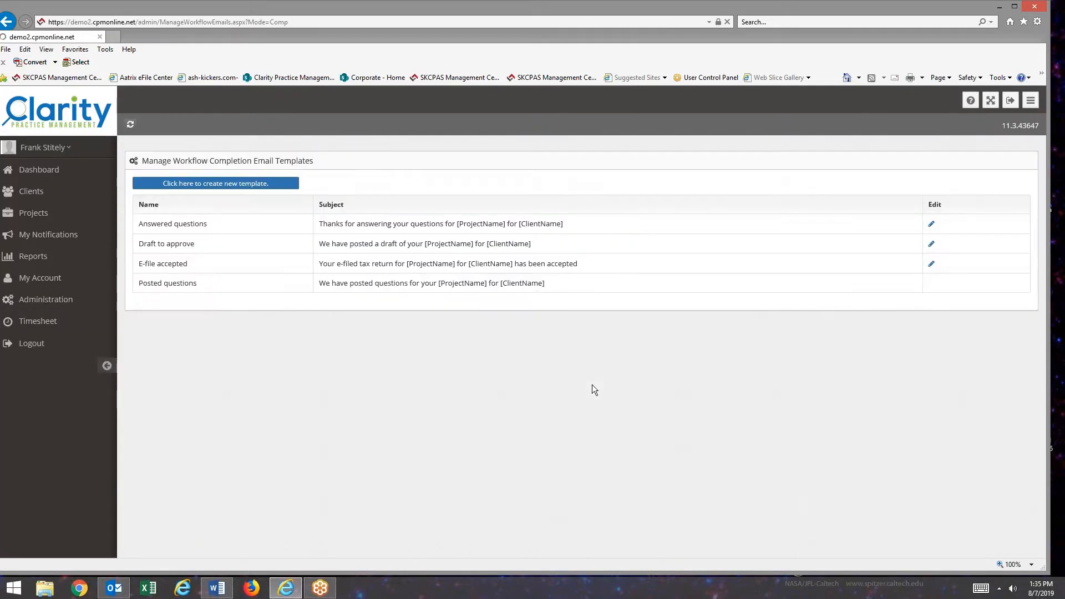
left_click(46, 299)
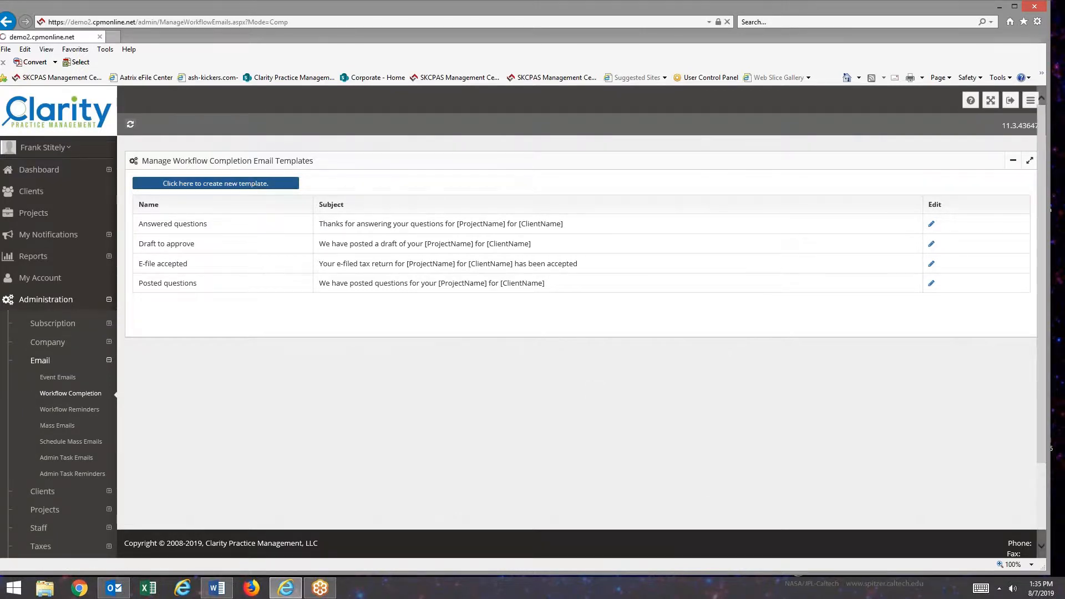
left_click(215, 184)
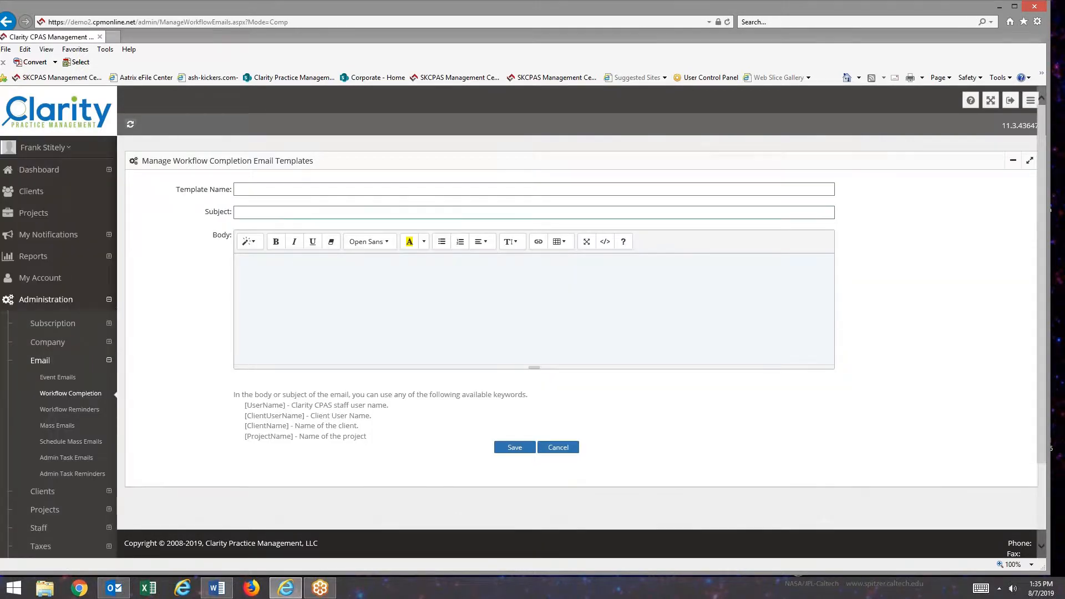
Enter template name 'Beginning preparation' and subject 'We have begun your tax returns'.
left_click(290, 188)
type("B")
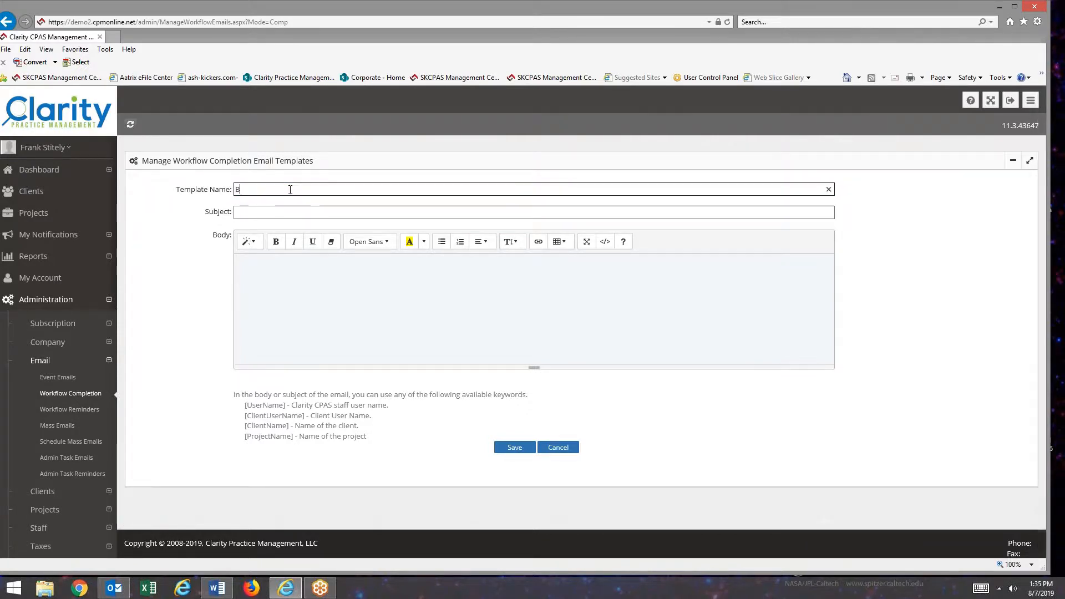
type("eginning")
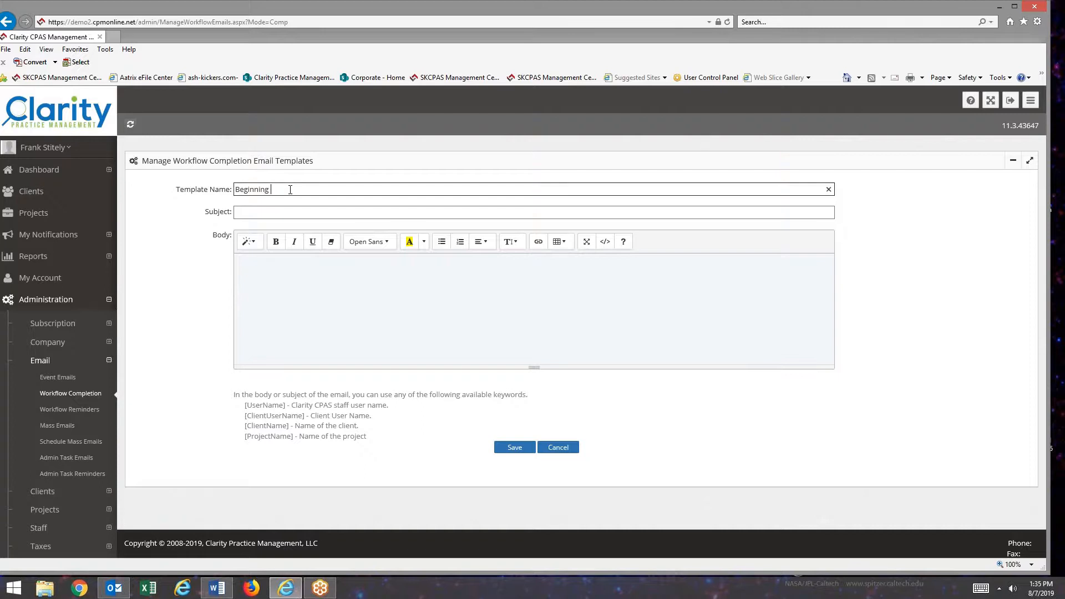
type("preparation")
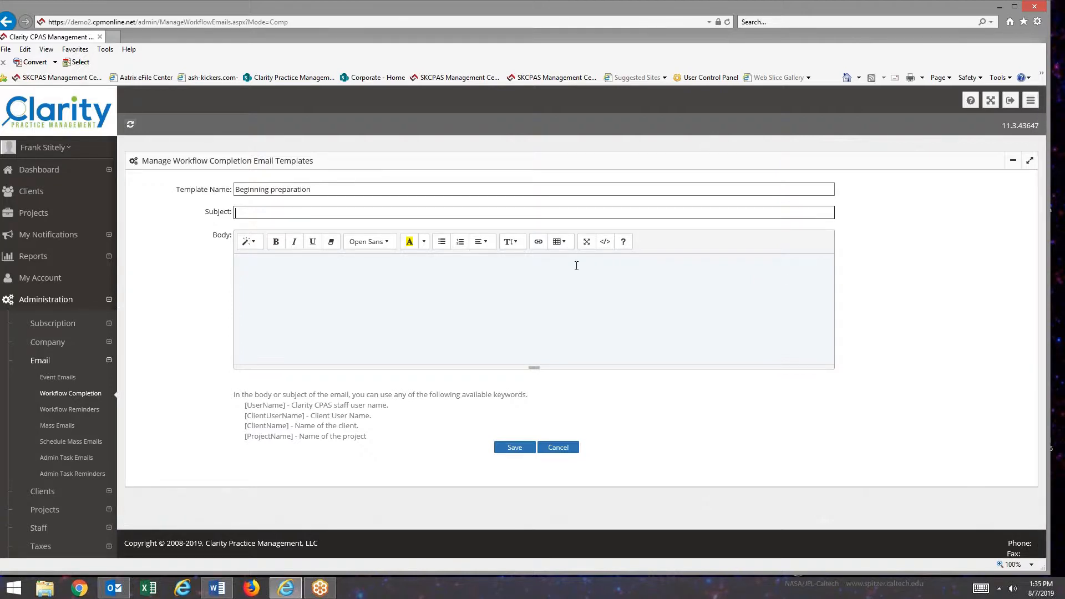
type("We have begun your tax")
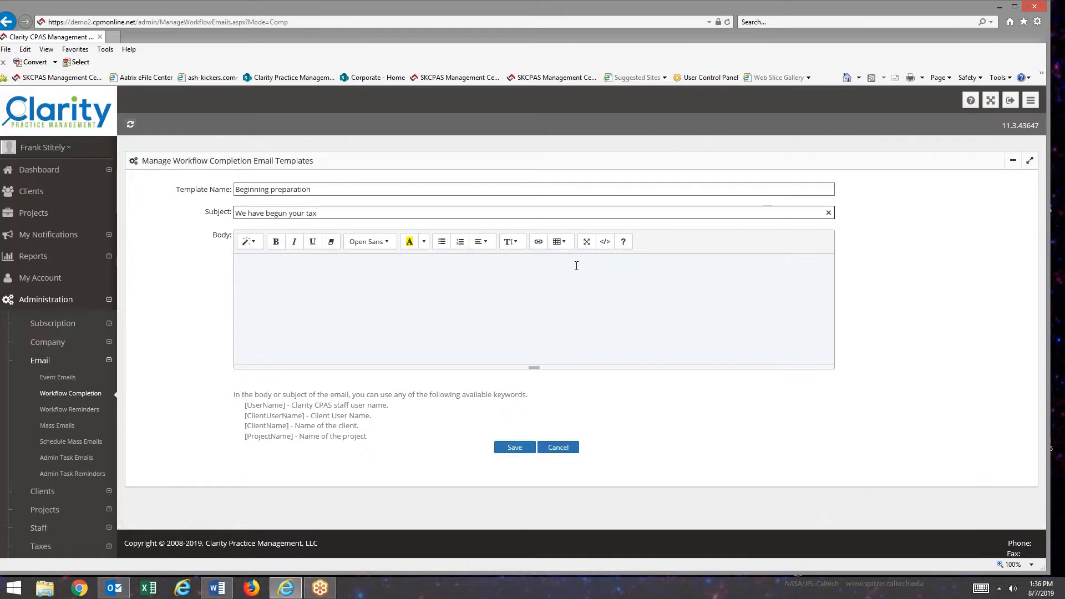
type("returns")
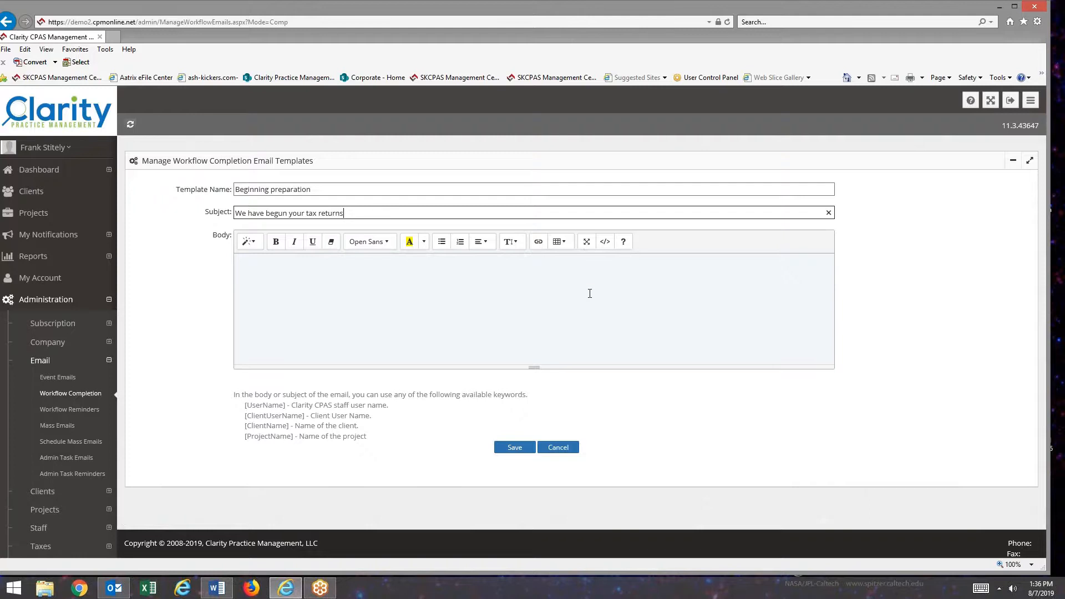
left_click(281, 265)
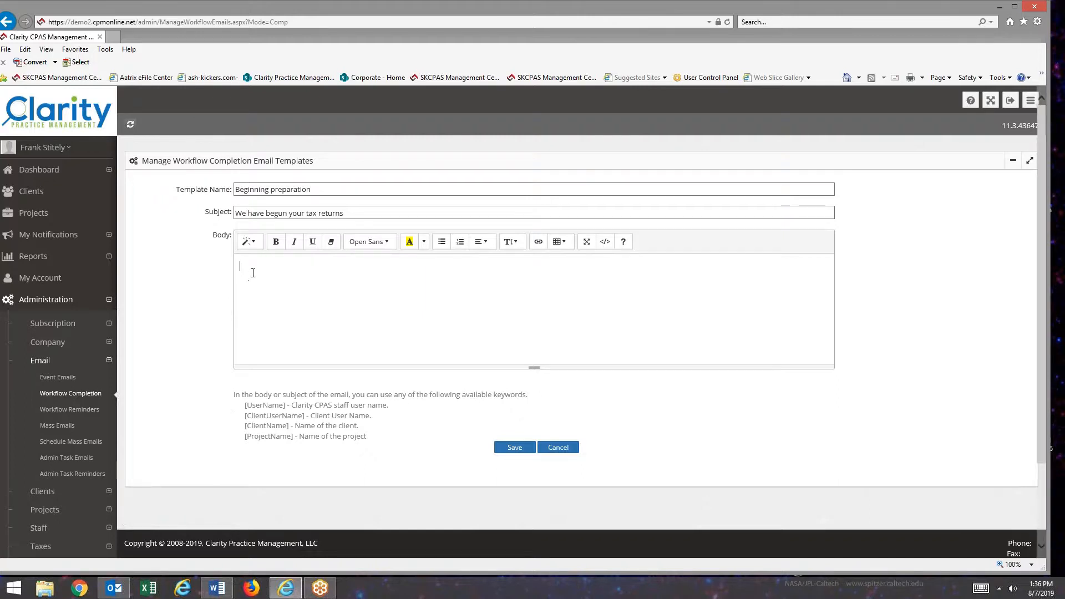
Write the body 'Dear [ClientName], We have begun preparing your income tax returns. Thank you'.
type("Dear")
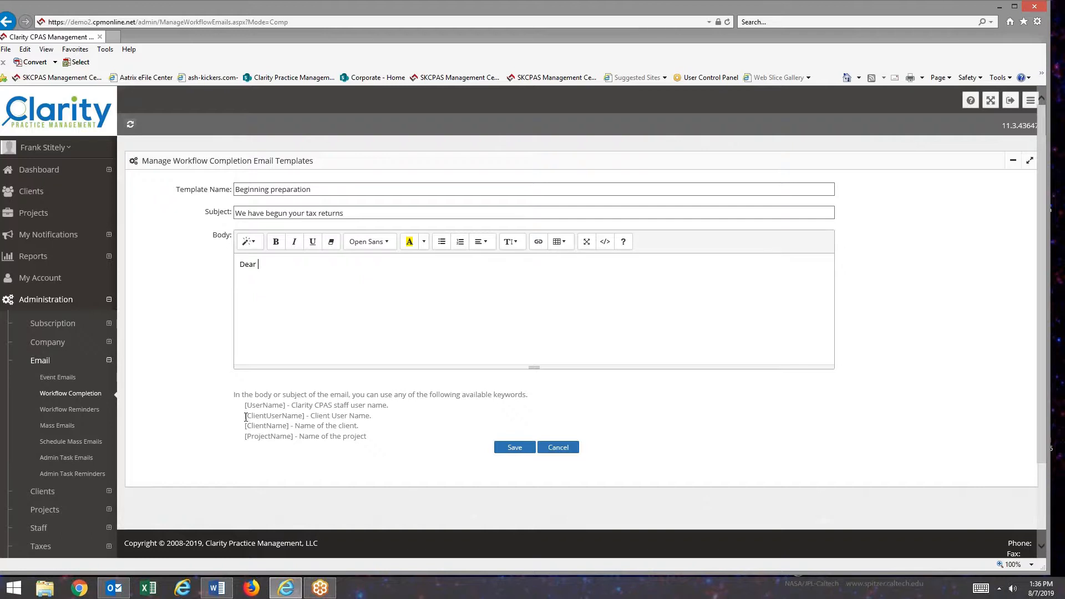
double_click(265, 425)
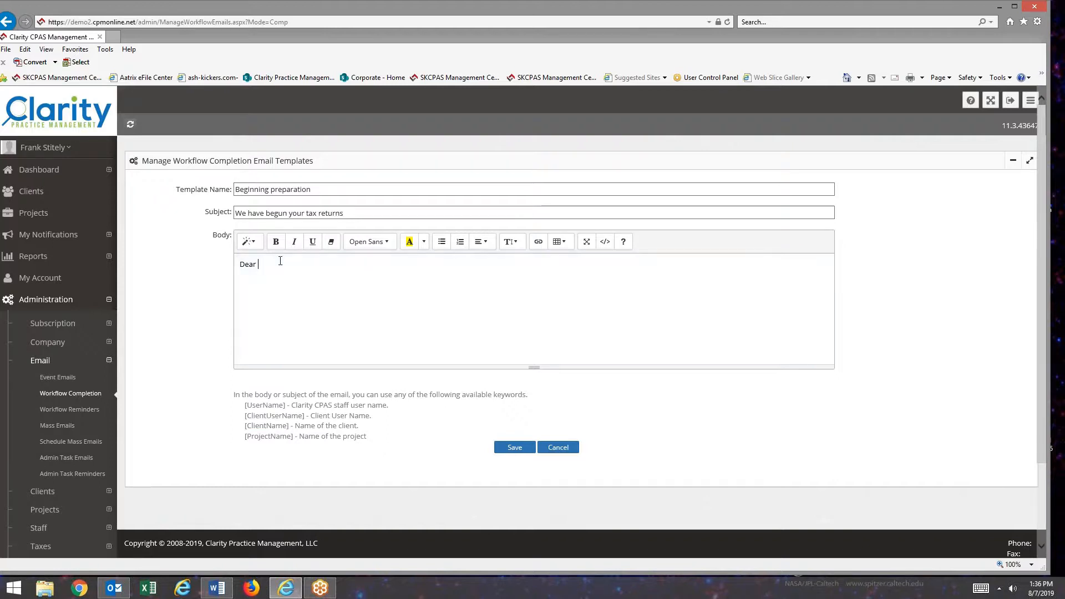
type("[ClientName],")
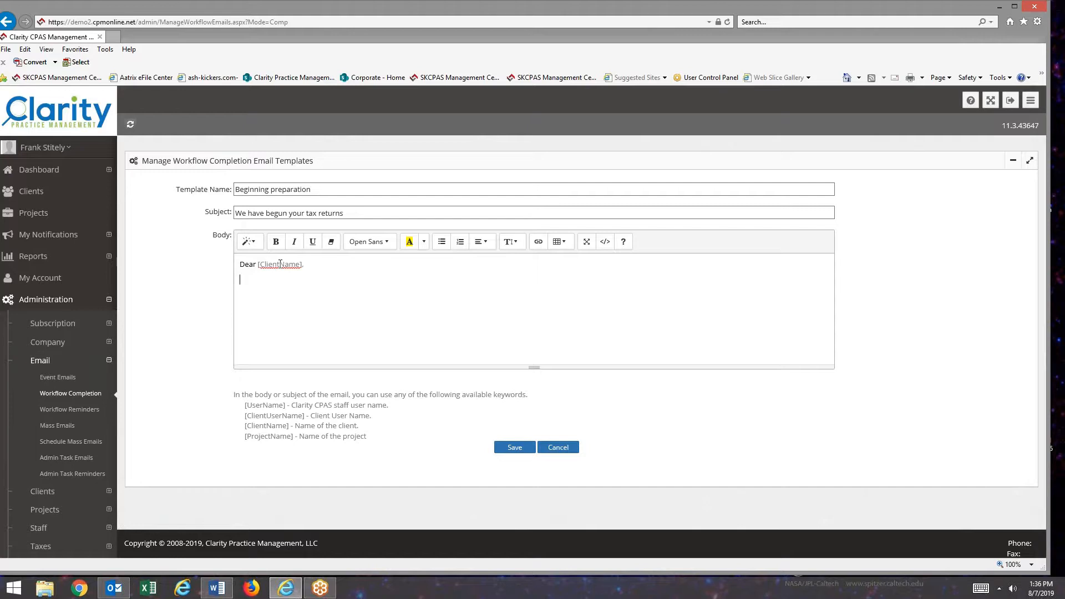
type("We have")
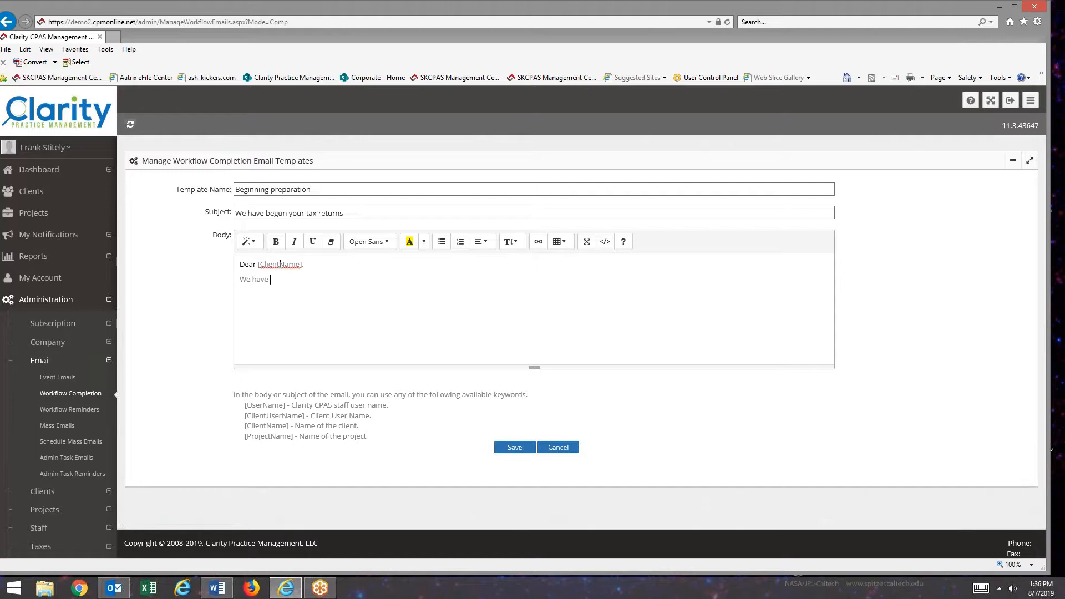
type("begu")
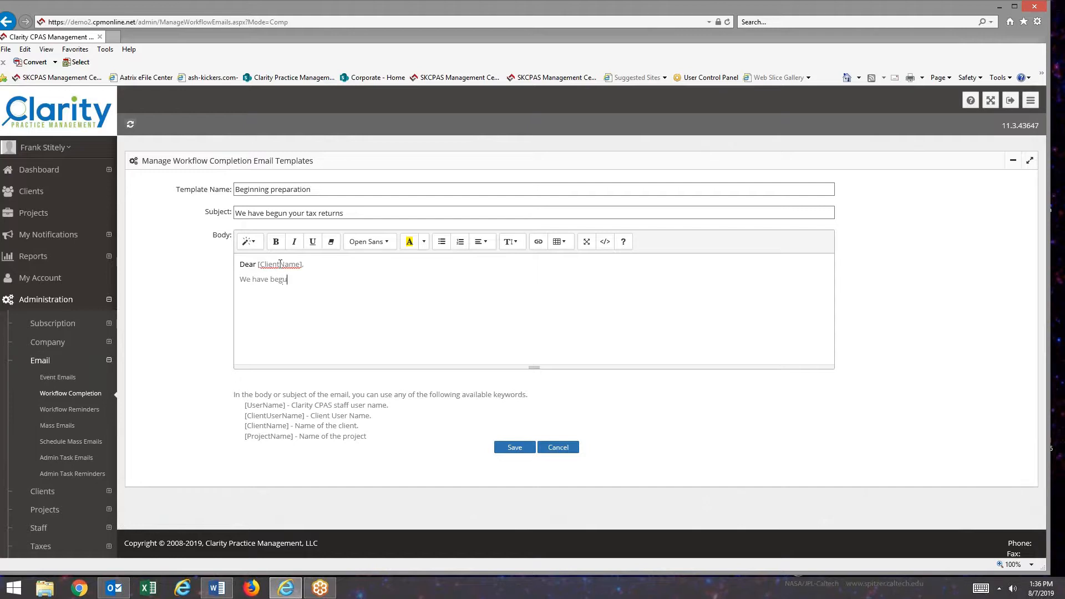
type("preparing your")
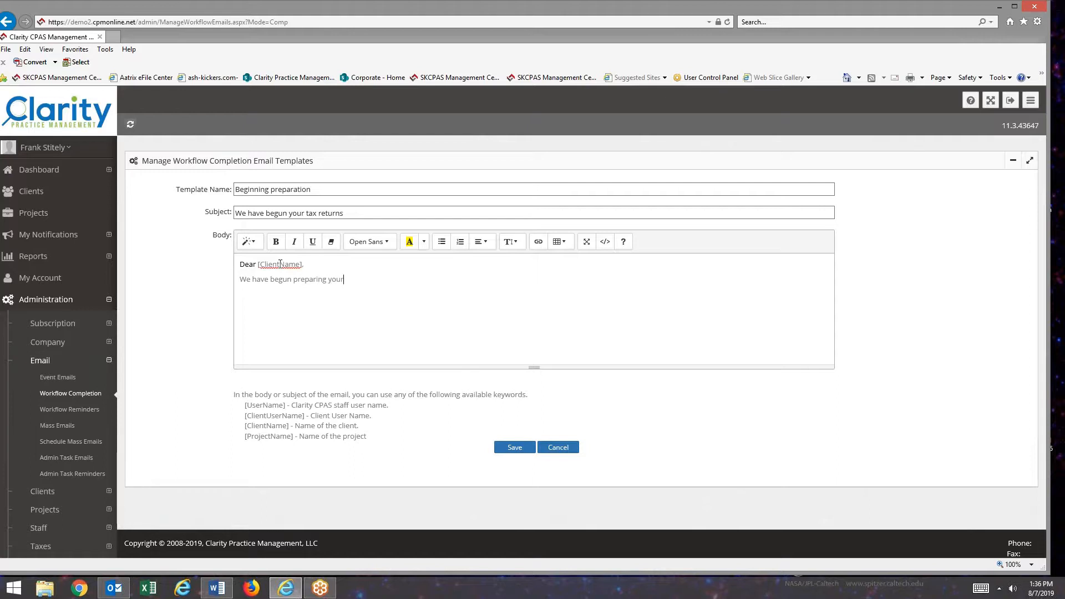
type("income tax retur")
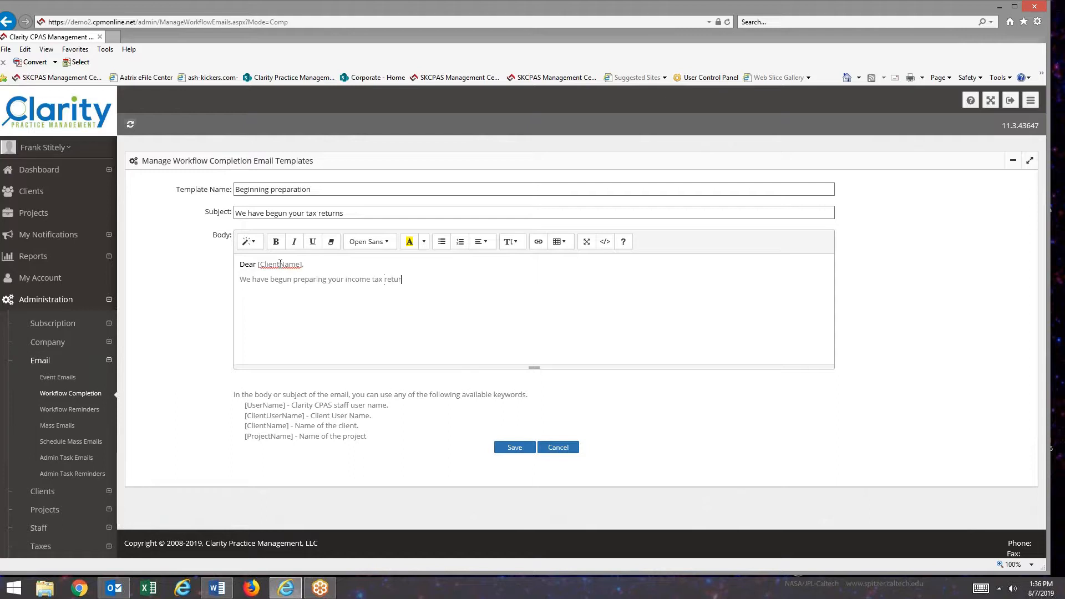
type("ns.")
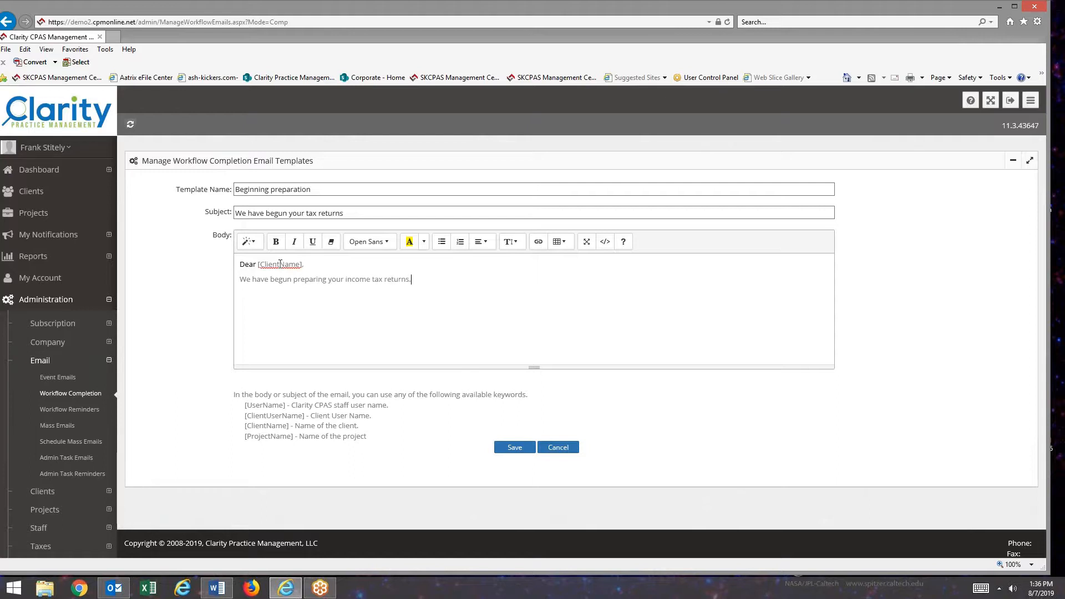
type("T")
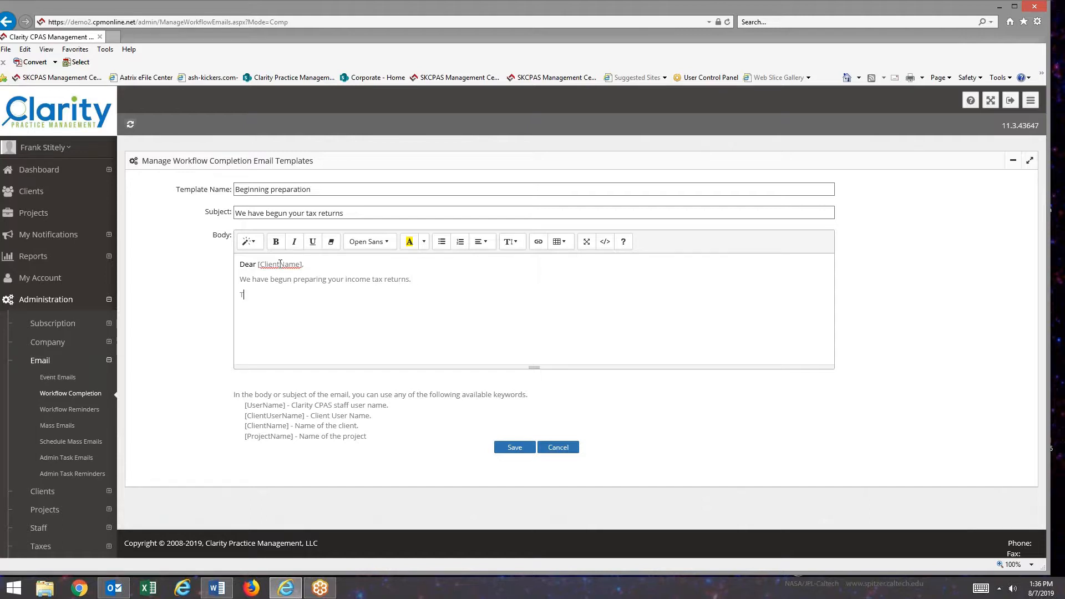
type("hankis you!")
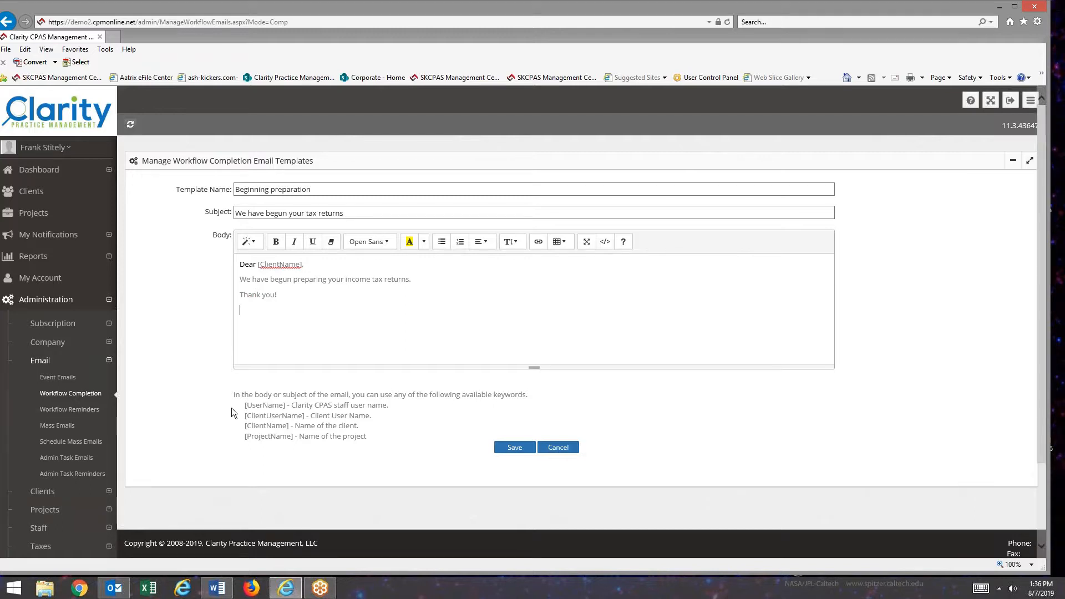
Add the [UserName] keyword below the closing line and save the template.
double_click(264, 405)
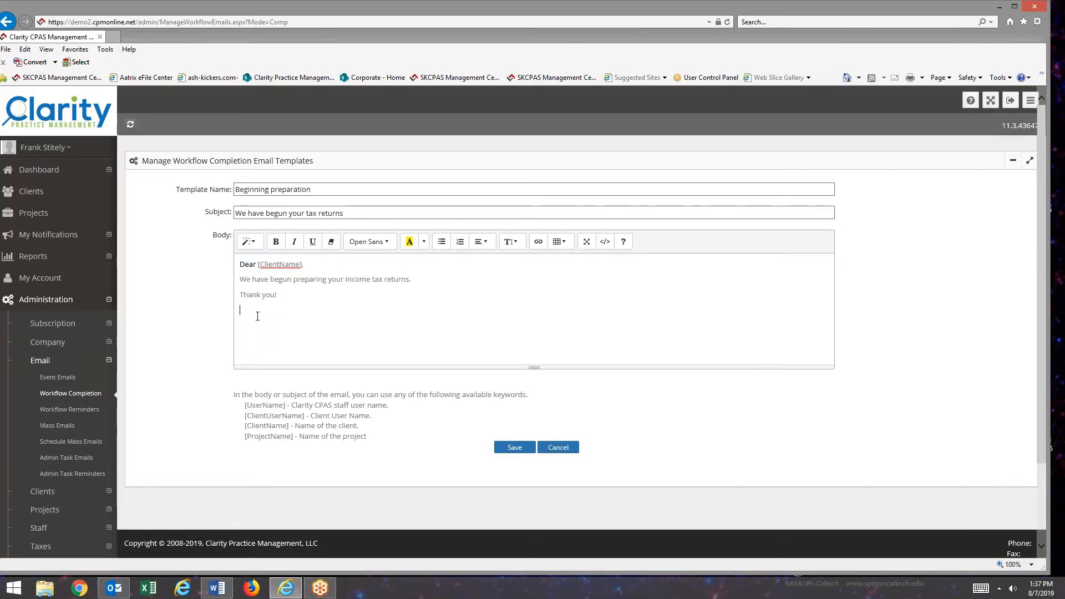
type("[UserName]")
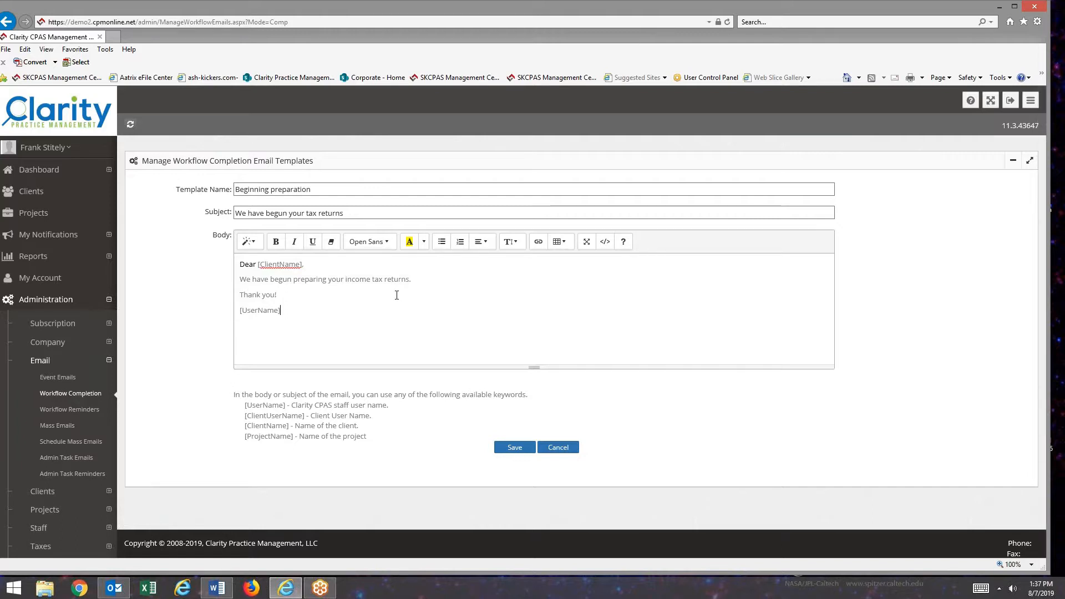
left_click(514, 447)
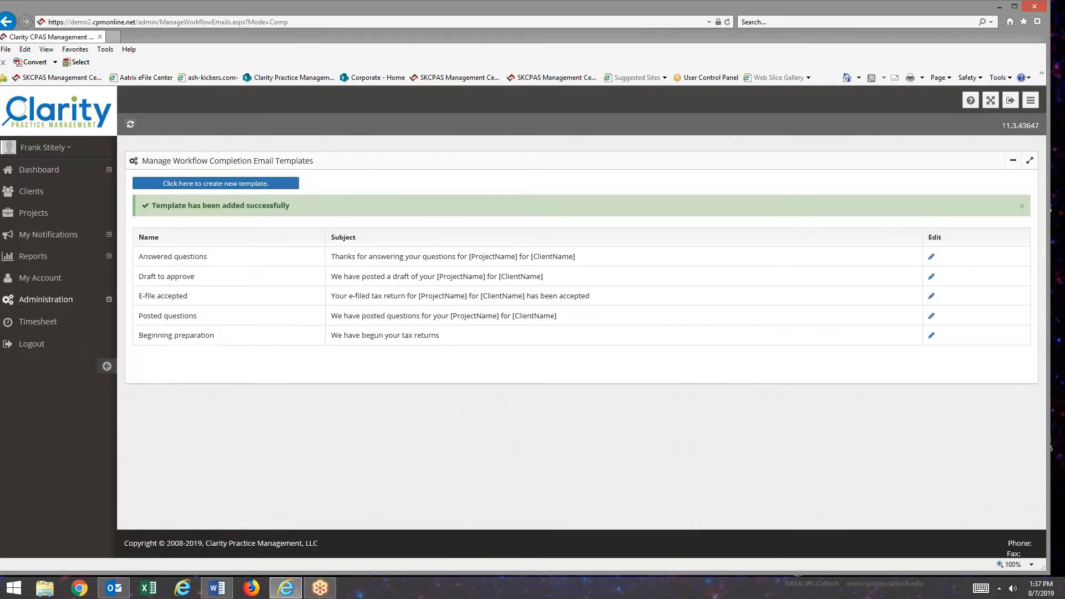
Expand the Administration sidebar sections to reveal the project settings pages.
left_click(45, 299)
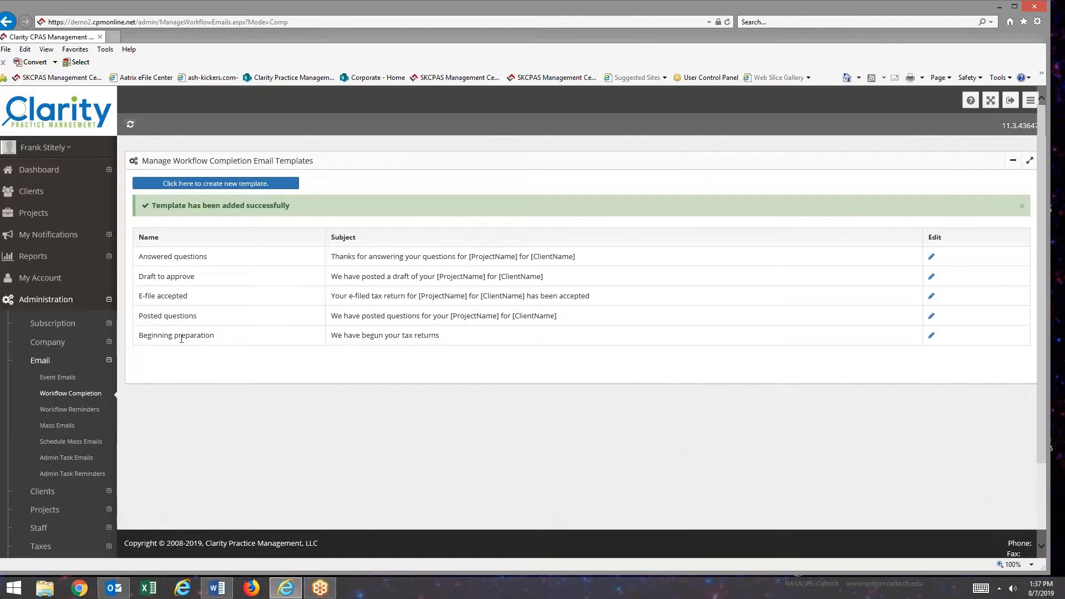
mouse_move(239, 388)
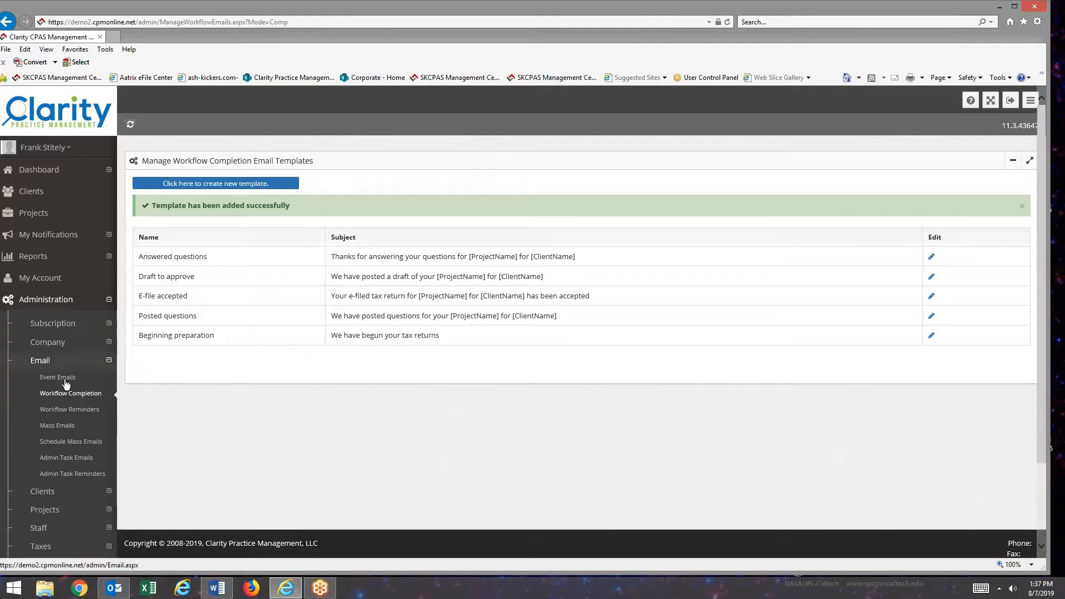
left_click(45, 396)
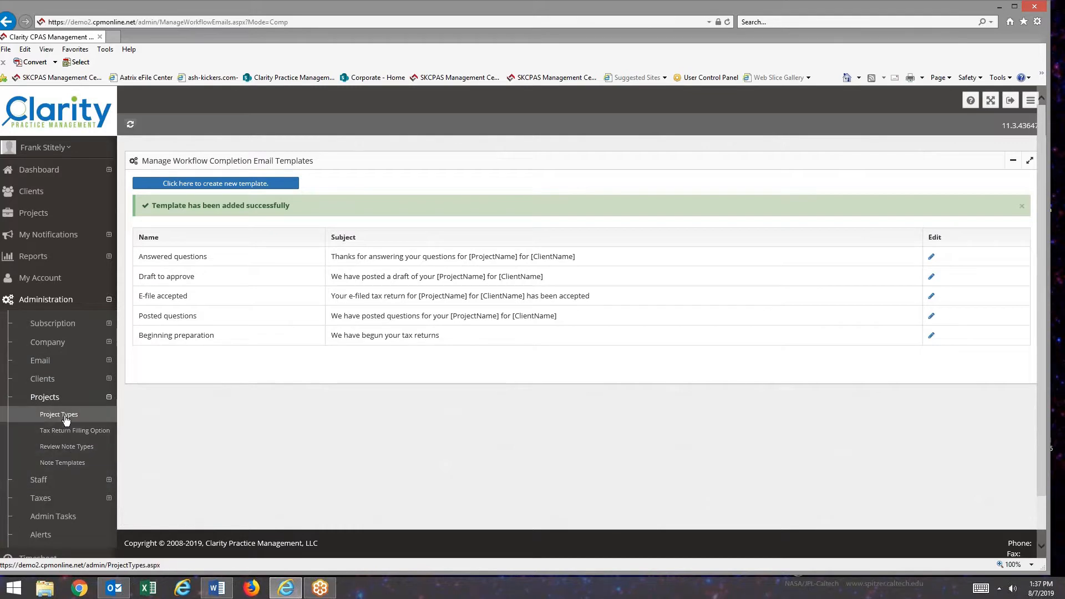
Open Project Types and scroll to the Personal returns Workflow Steps table.
left_click(58, 414)
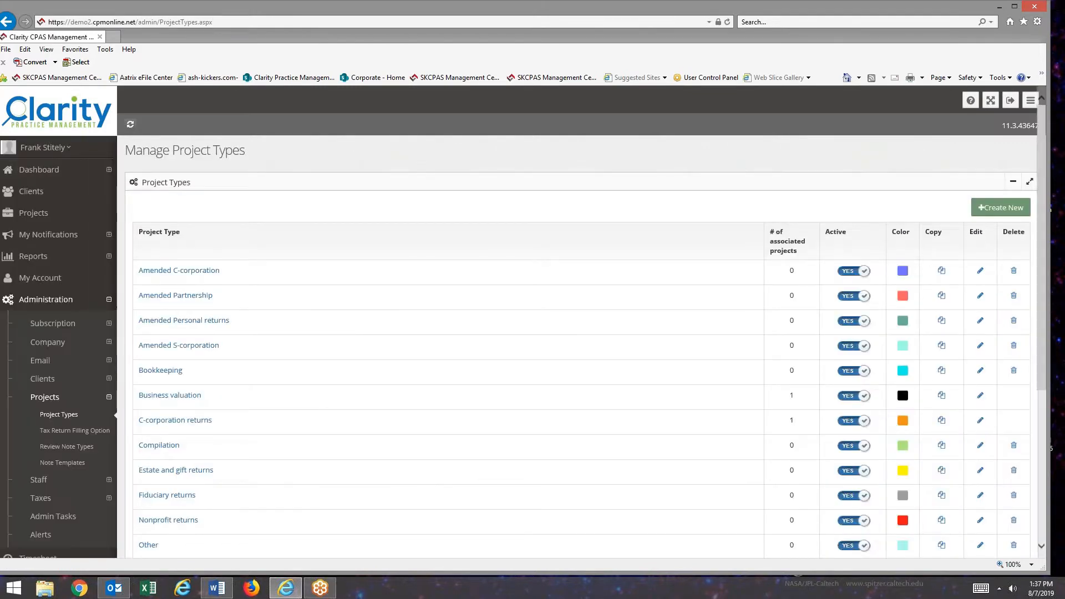
mouse_move(329, 322)
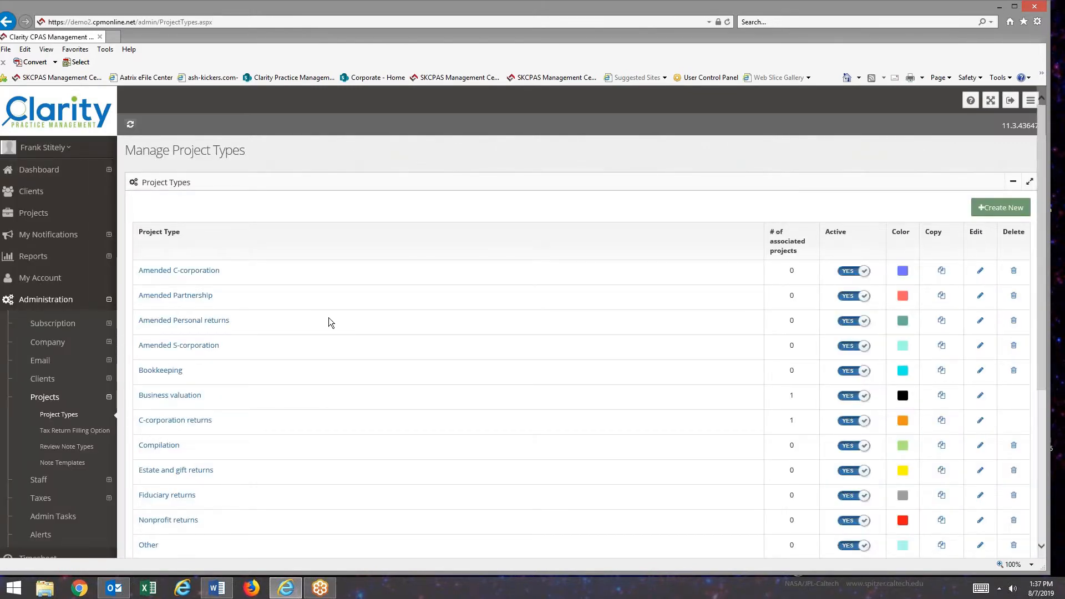
scroll("down", 3)
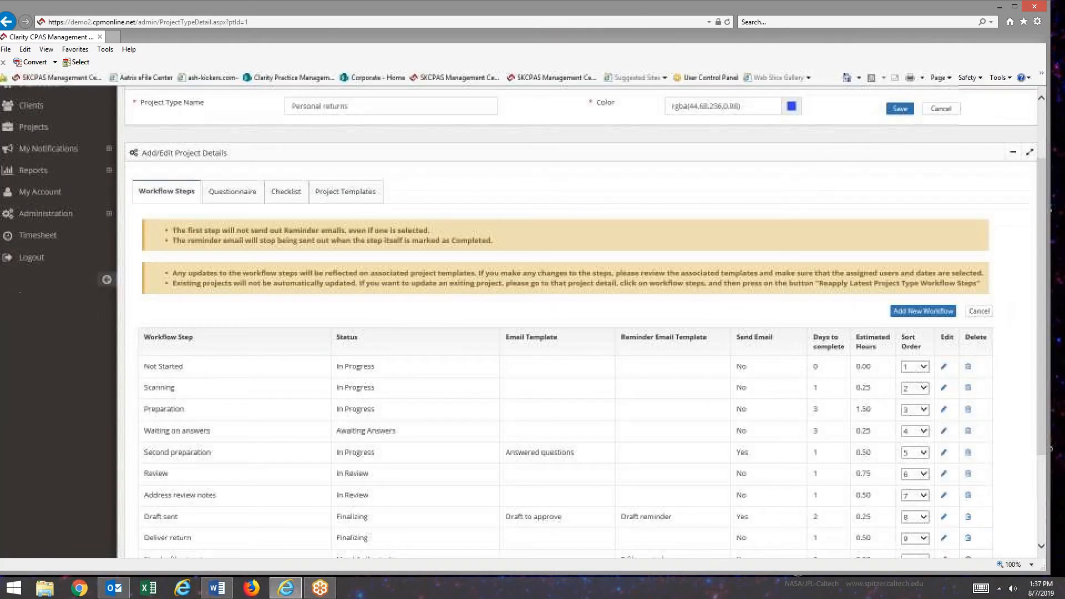
scroll("down", 3)
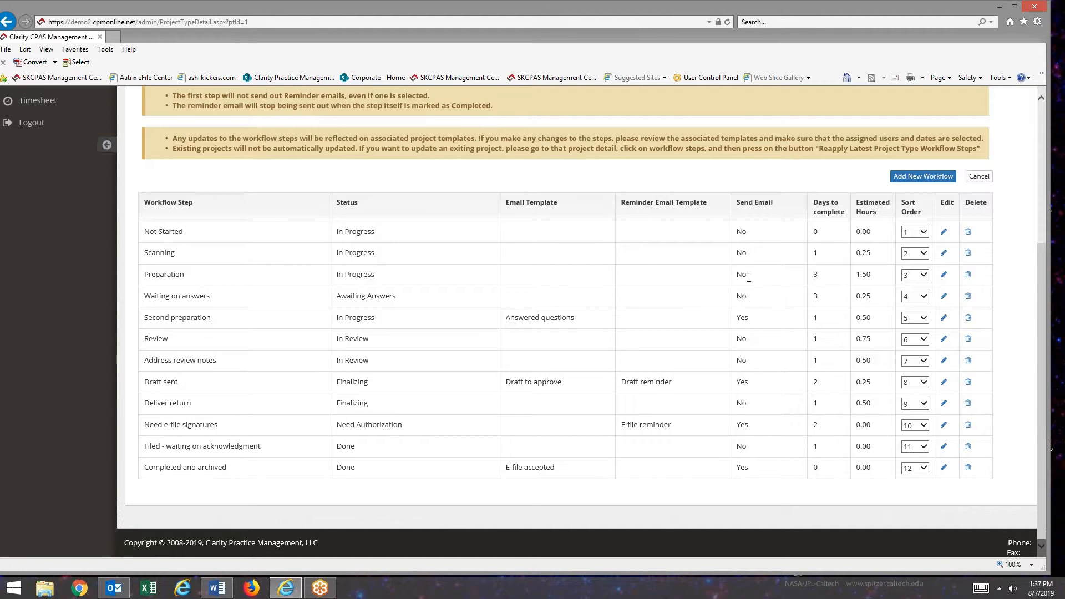
mouse_move(957, 278)
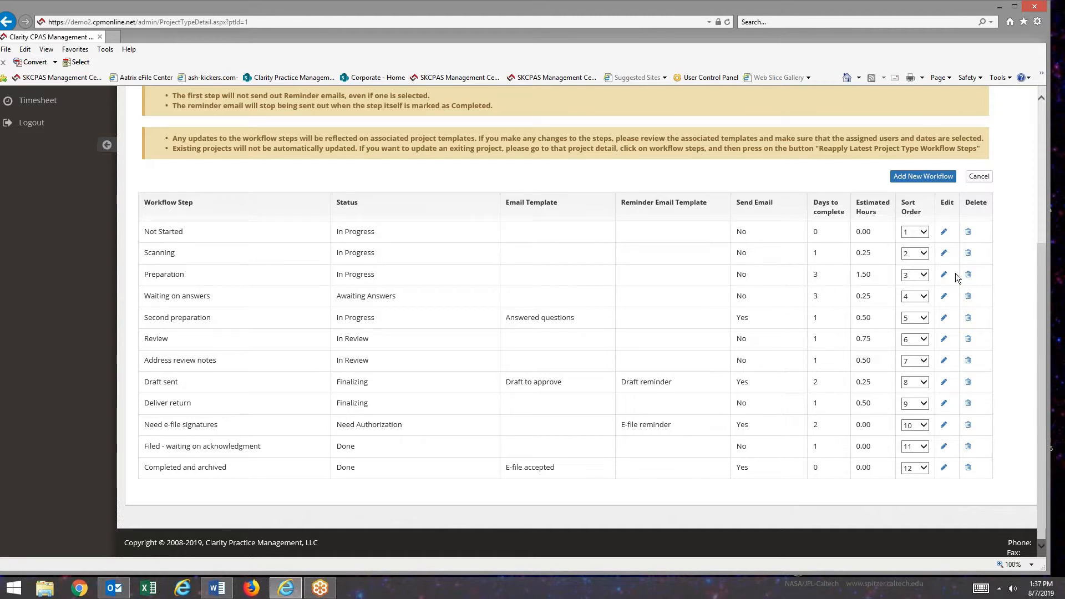
Give the Preparation step the Beginning preparation template with Send Email ticked, and save.
left_click(942, 275)
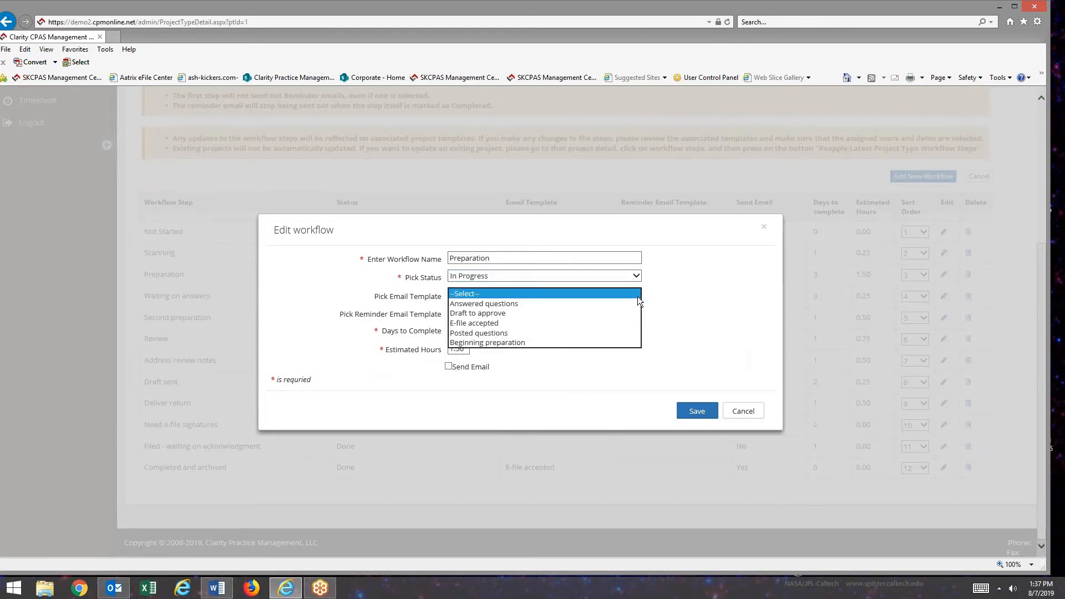
left_click(483, 303)
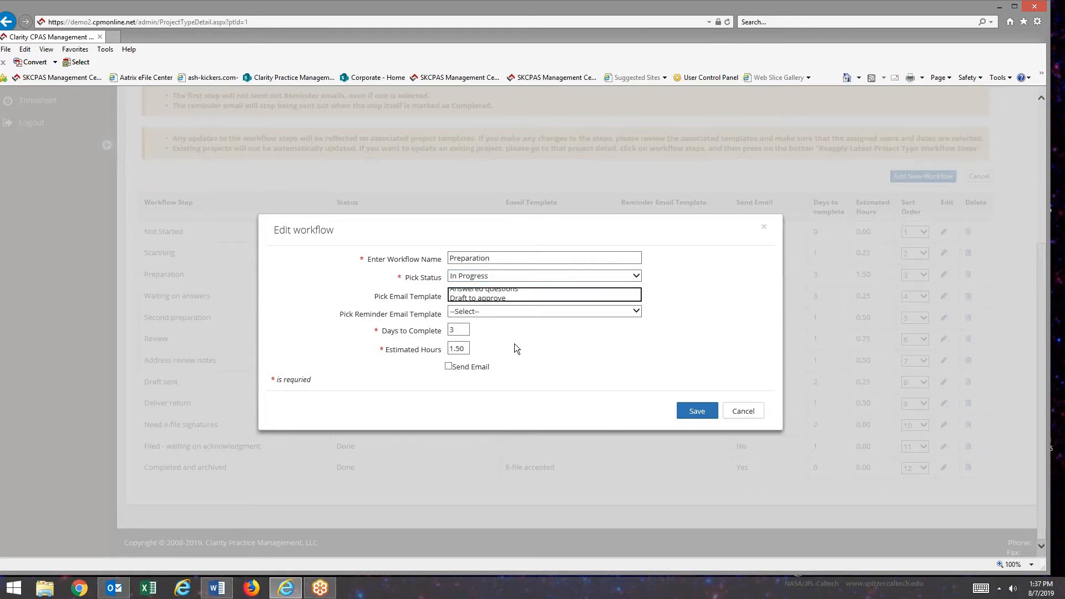
left_click(544, 293)
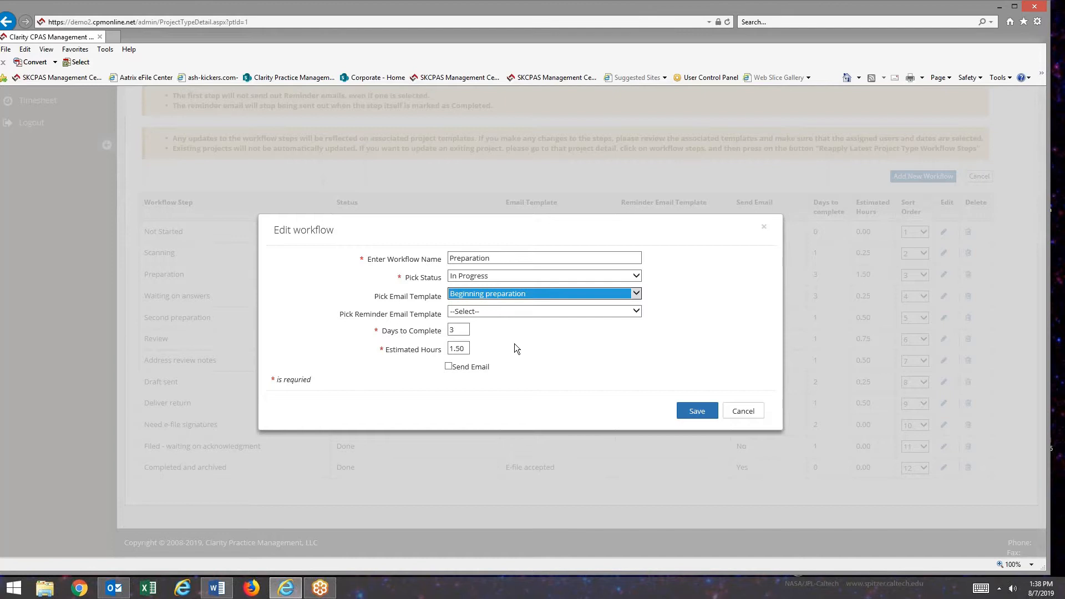
mouse_move(452, 375)
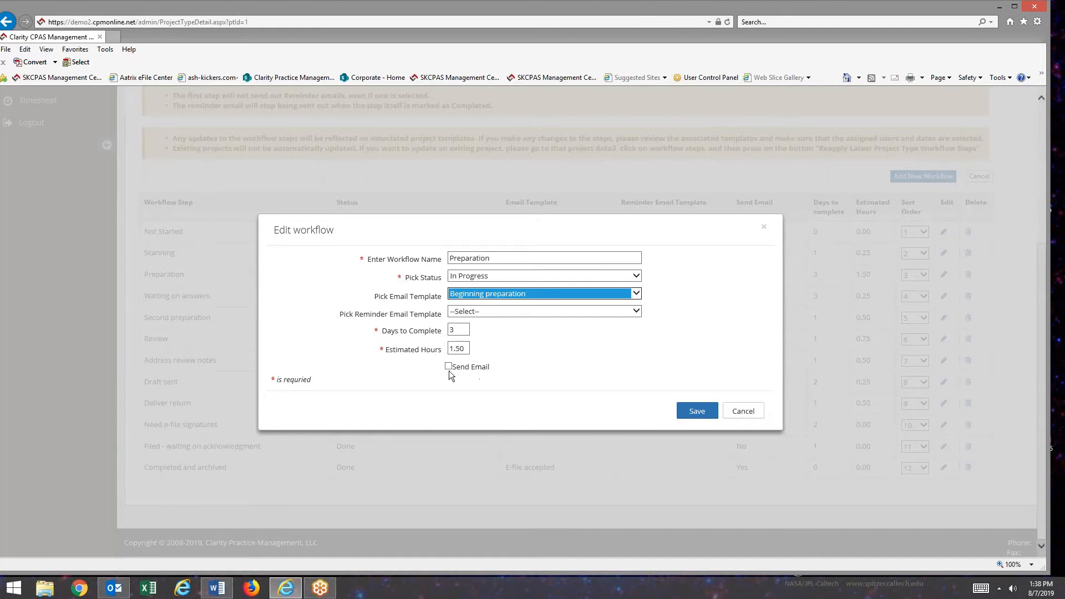
left_click(448, 366)
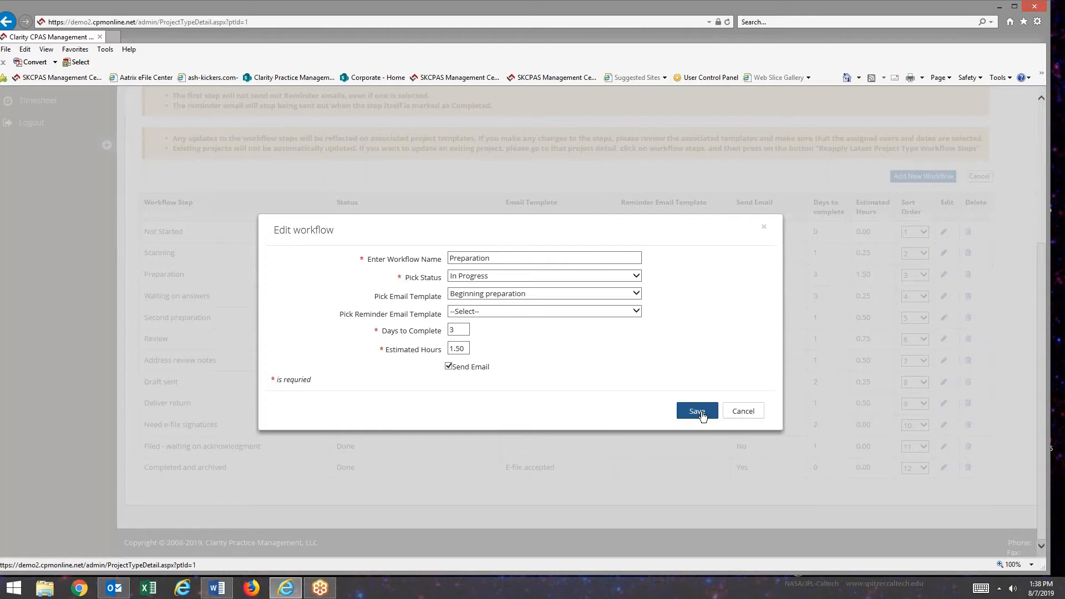
left_click(696, 411)
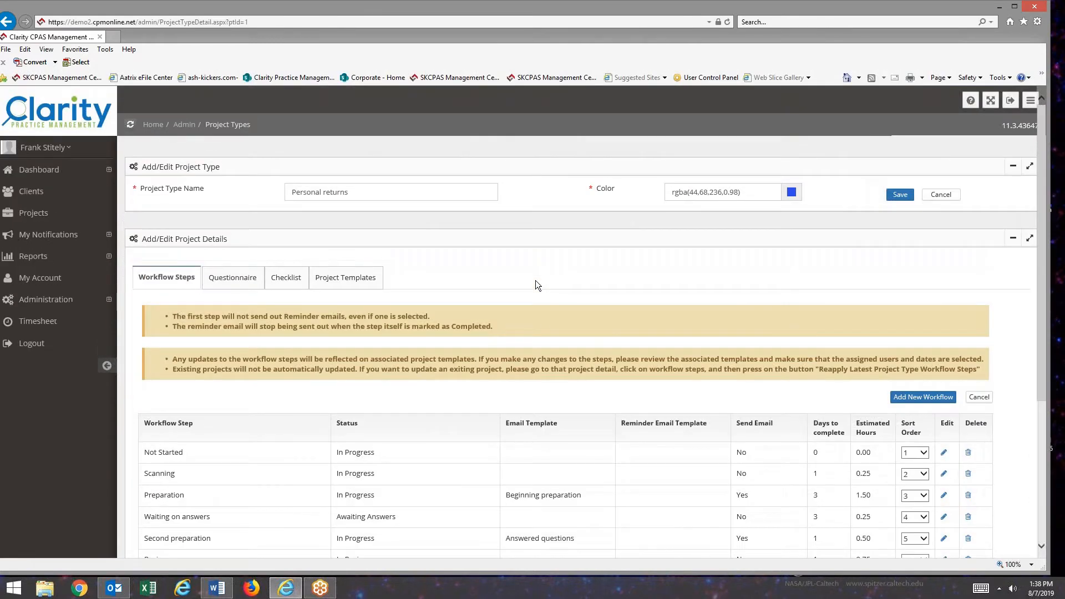
Search clients for 'Coyote' and open the matching client record in a new tab.
left_click(31, 191)
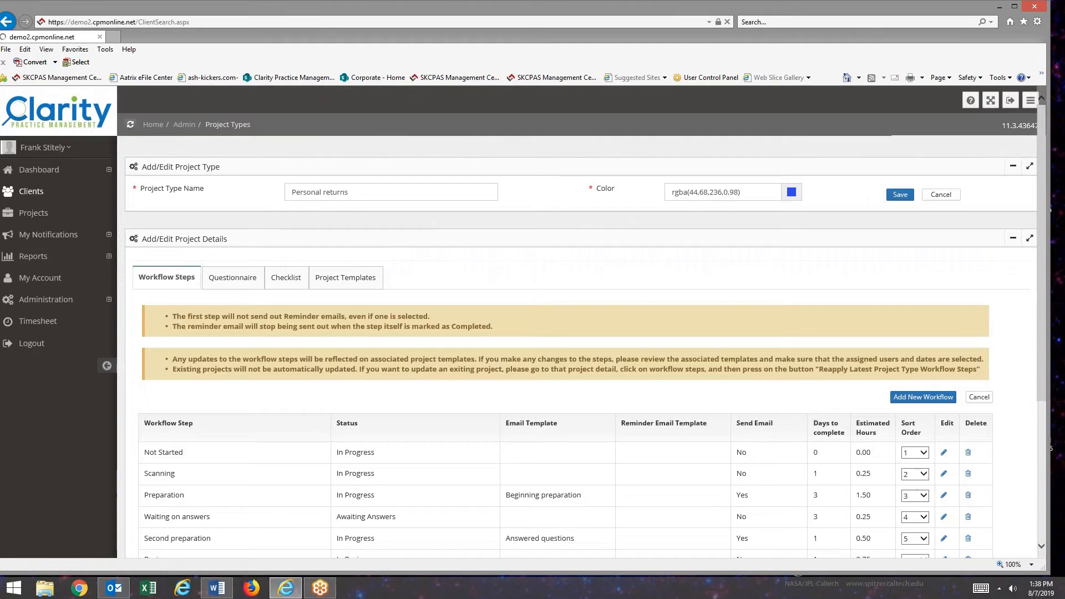
left_click(31, 191)
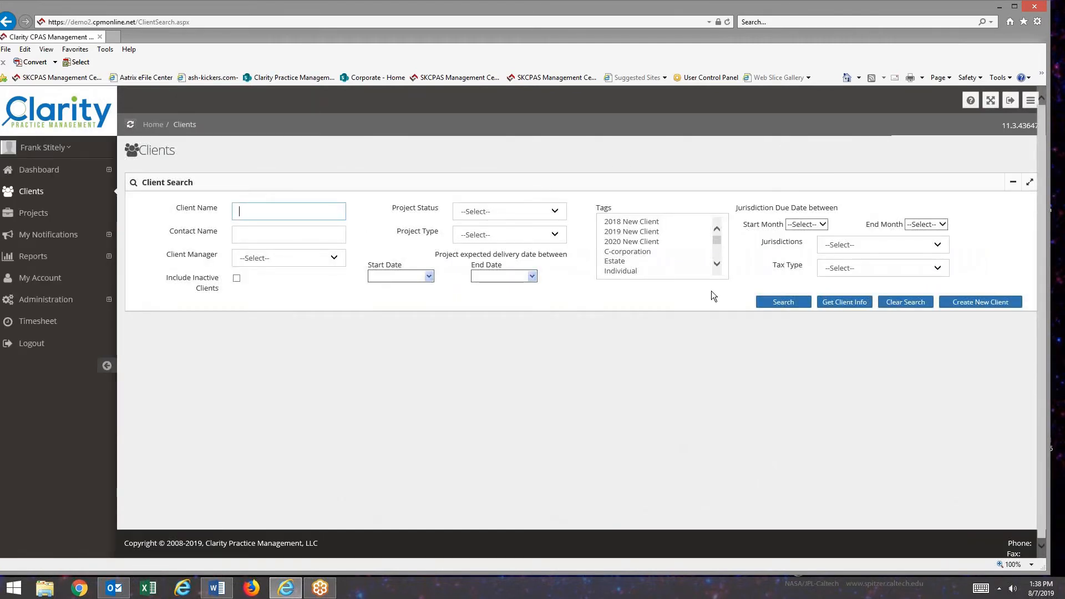
type("Coyote")
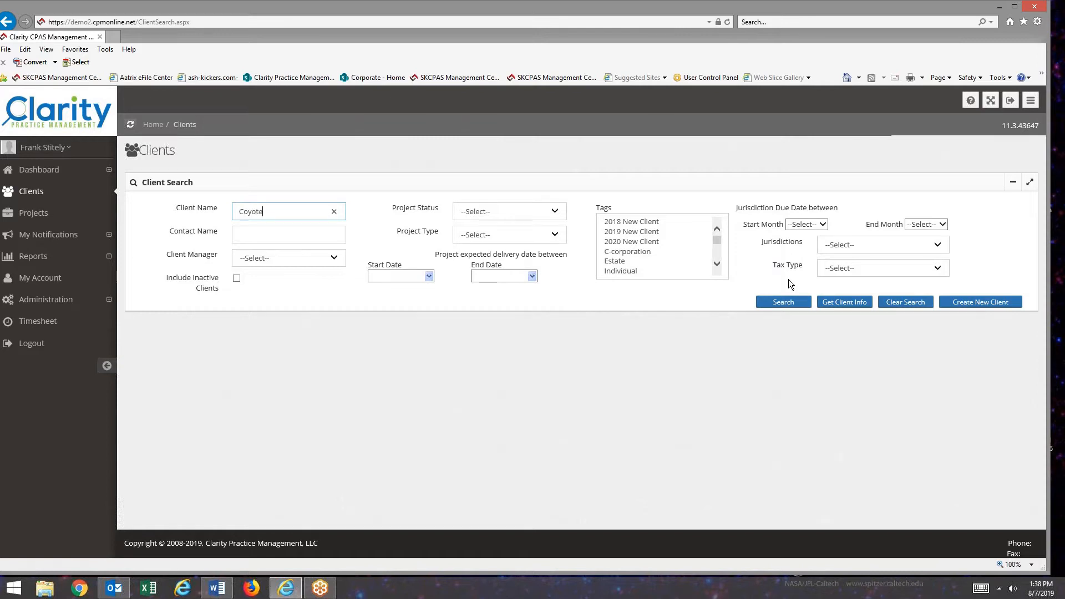
left_click(782, 302)
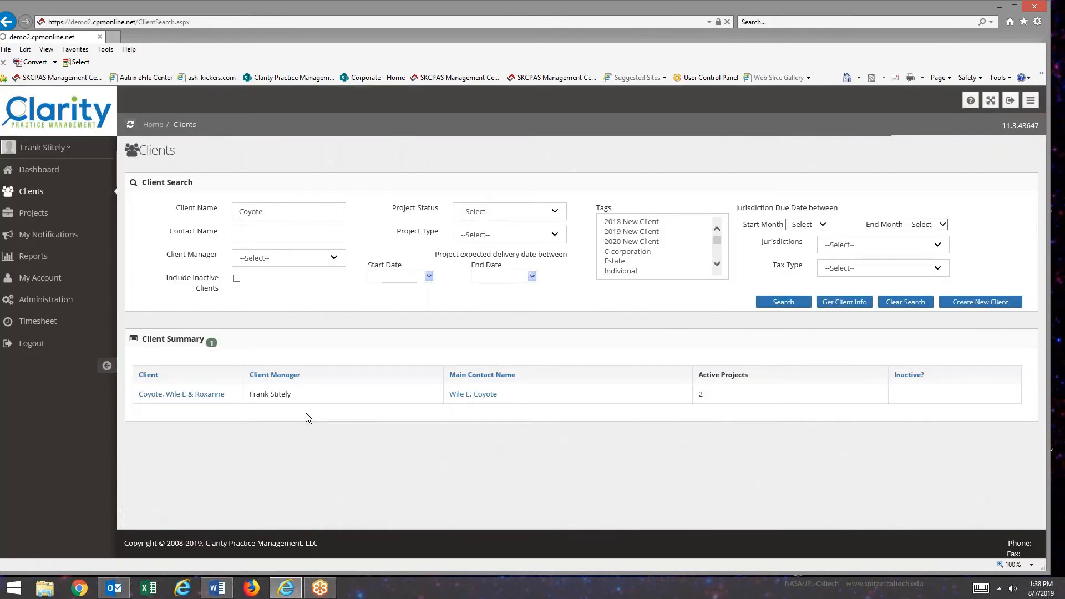
right_click(181, 394)
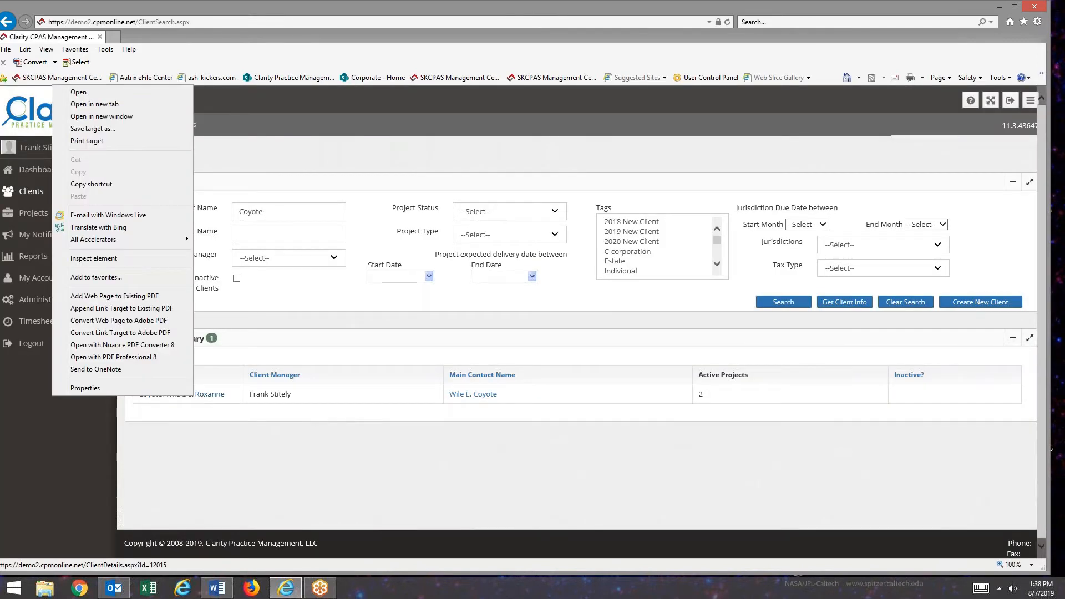
left_click(93, 104)
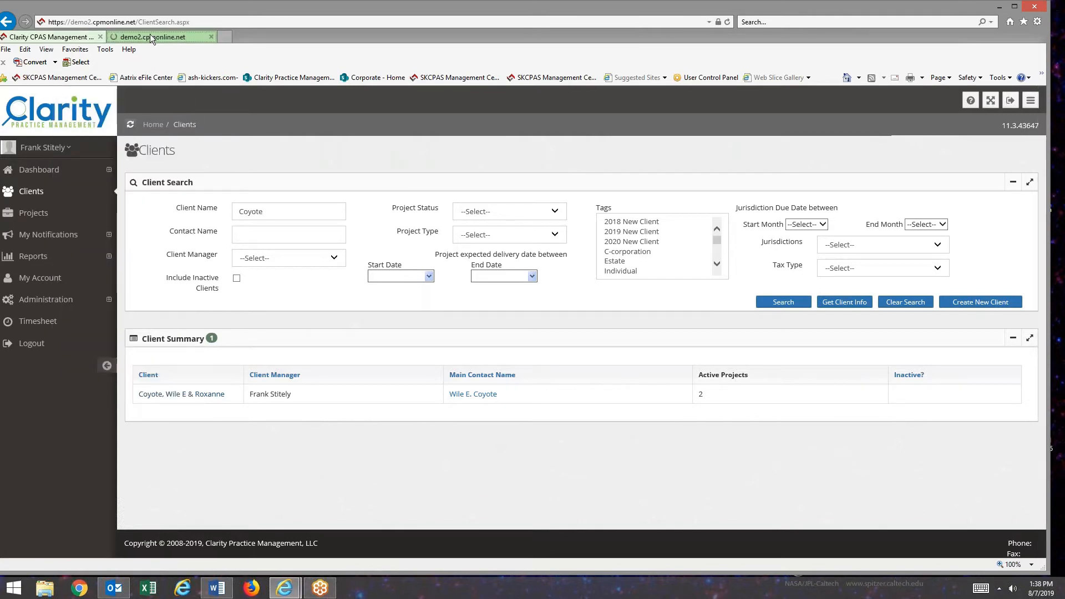
Create a Coyote project from 'Personal tax returns - green team' using today's date, and view its workflow steps.
left_click(181, 394)
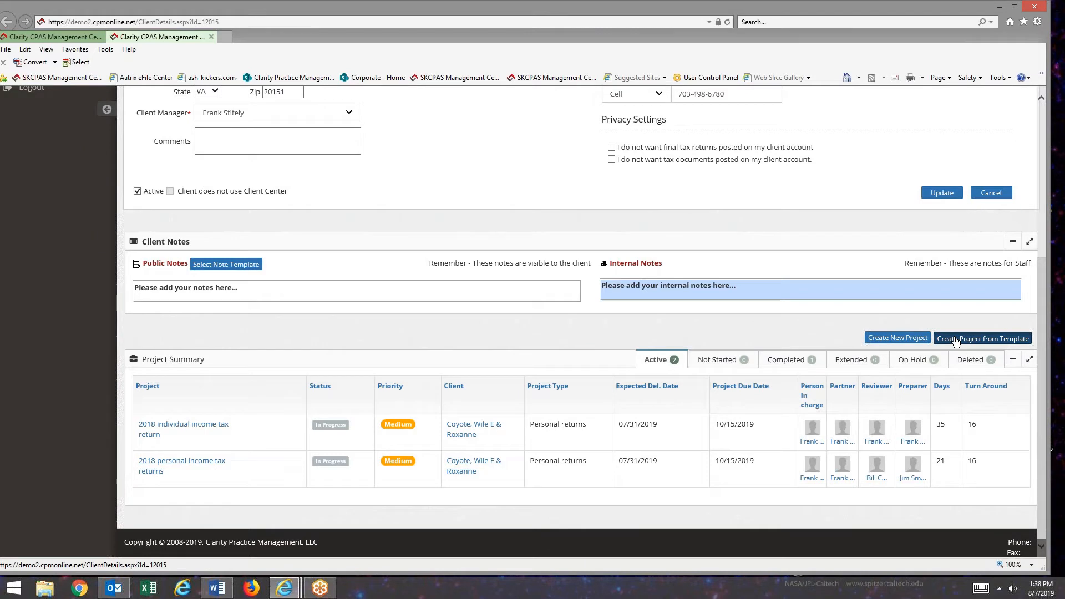
left_click(981, 338)
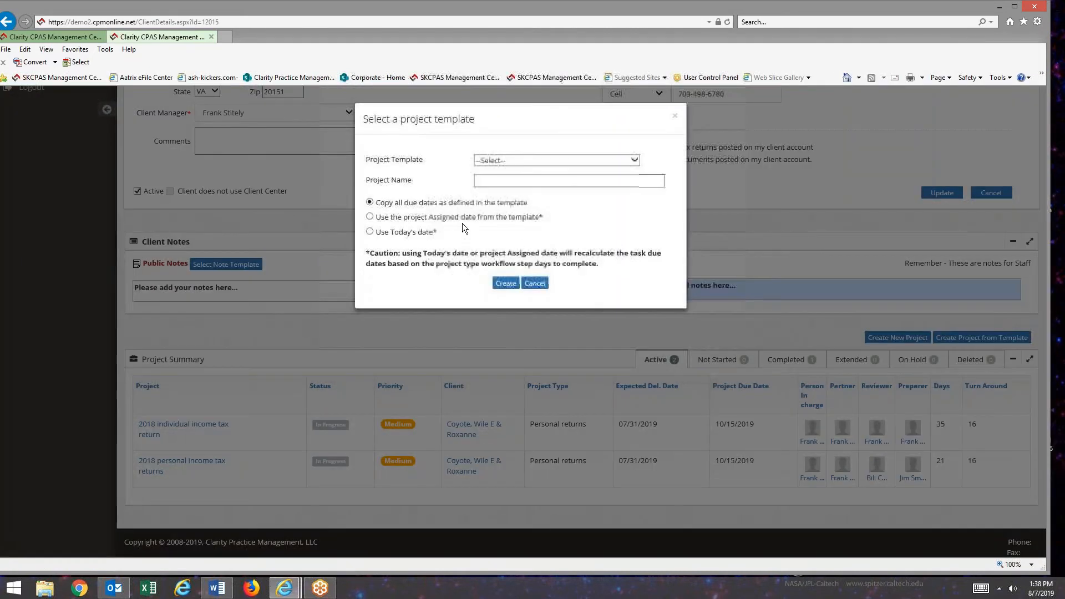
left_click(554, 160)
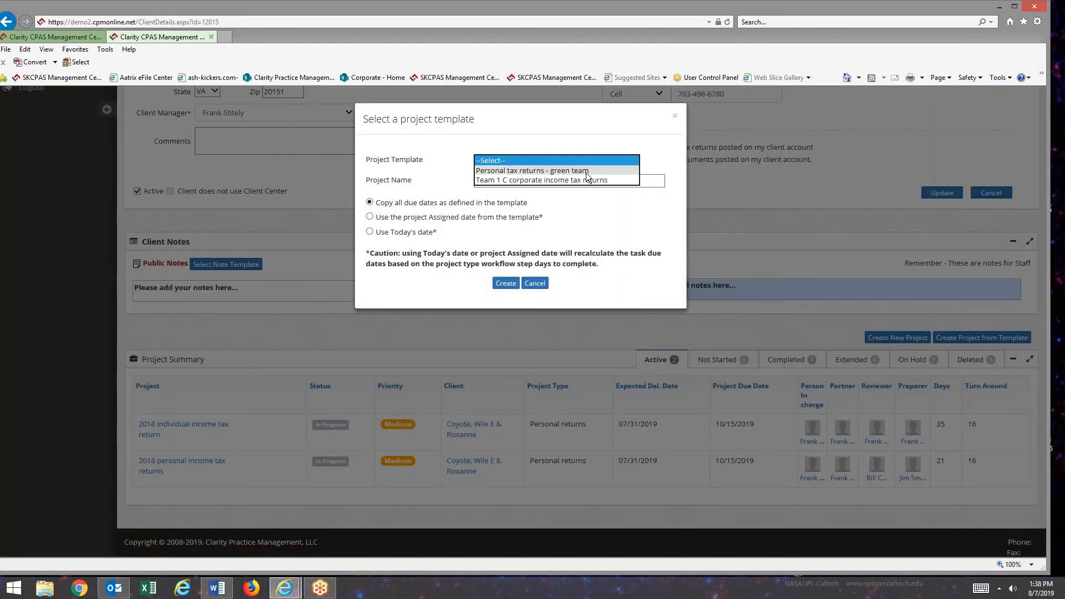
left_click(534, 283)
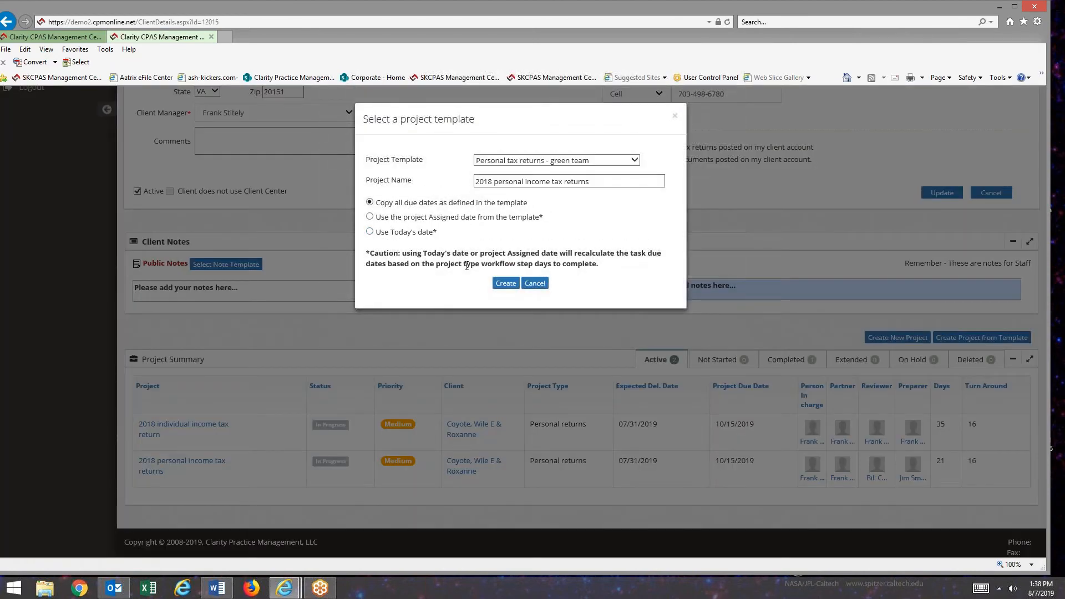
left_click(369, 232)
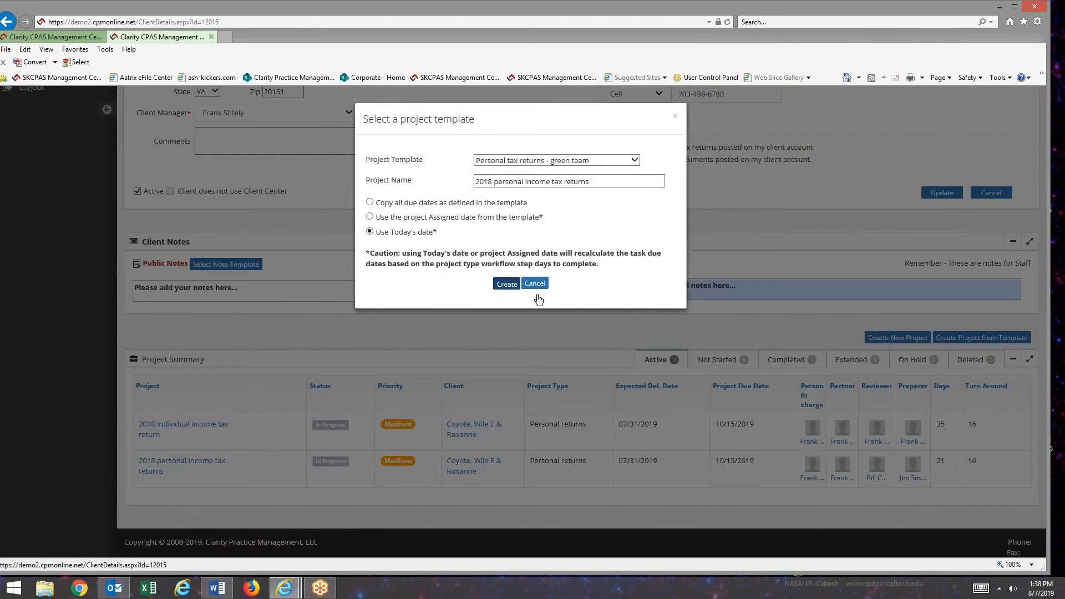
left_click(505, 284)
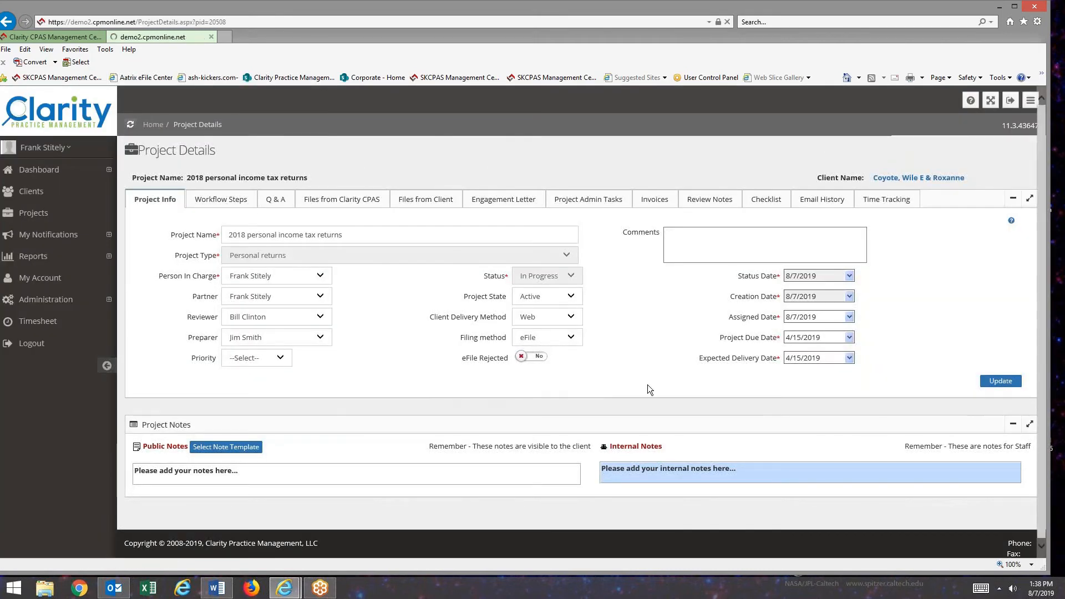
left_click(220, 199)
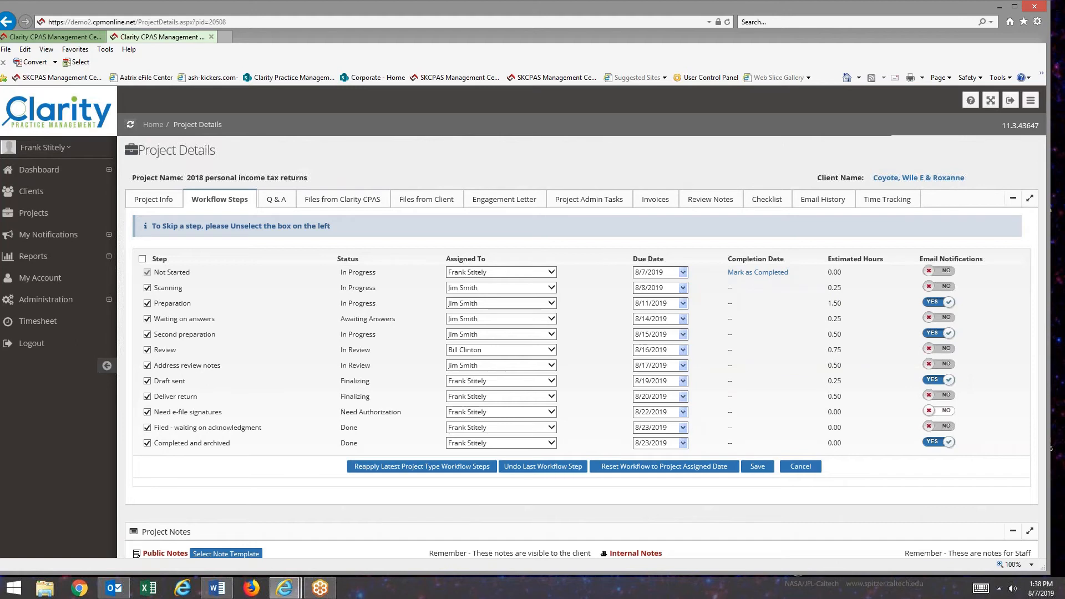